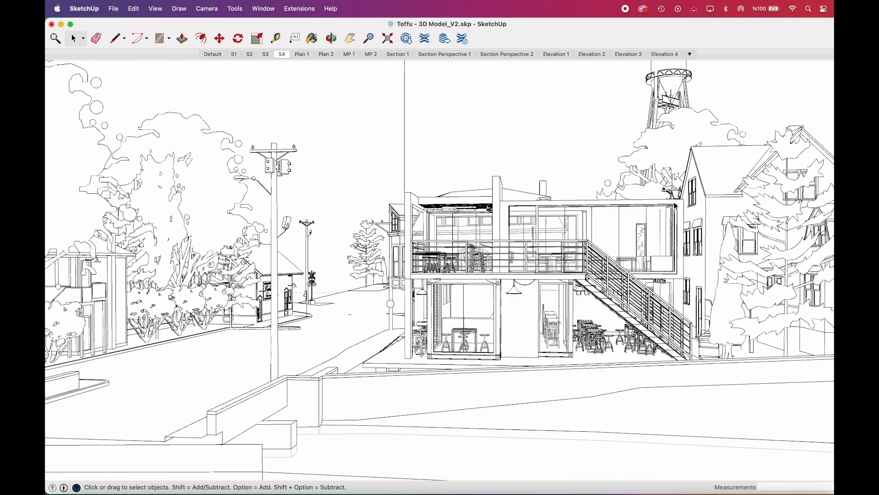
Switch to the Elevation 2 scene and select the background elevation geometry.
click(592, 54)
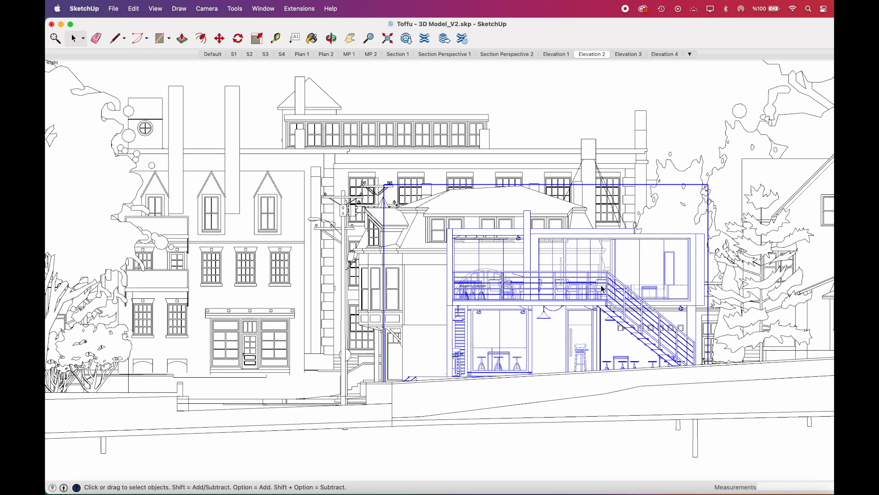
click(695, 238)
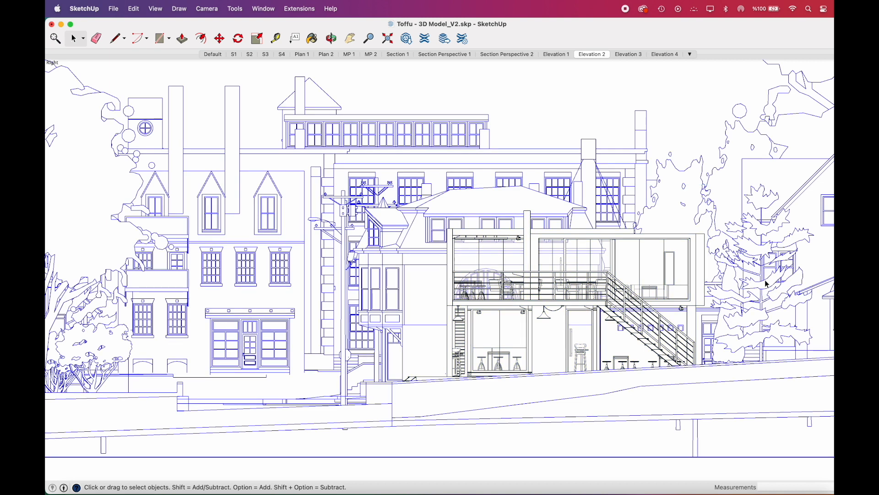
Hide the trees standing in front of the elevation.
right_click(766, 280)
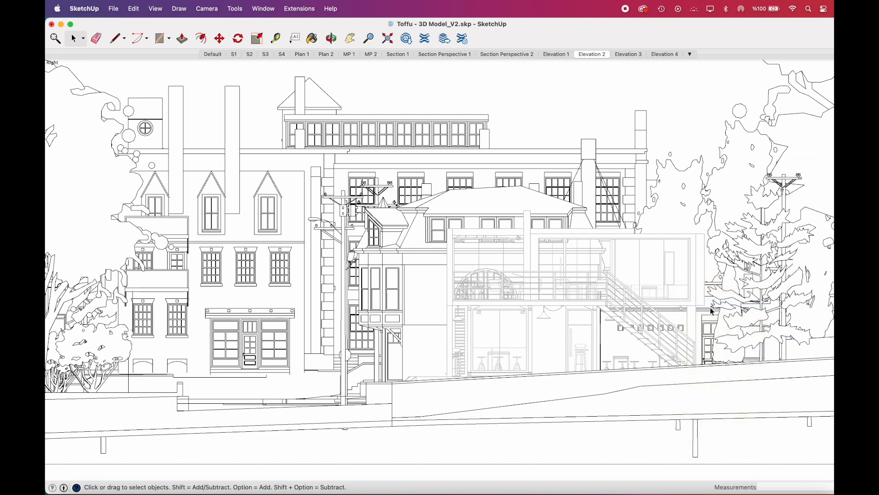
right_click(712, 311)
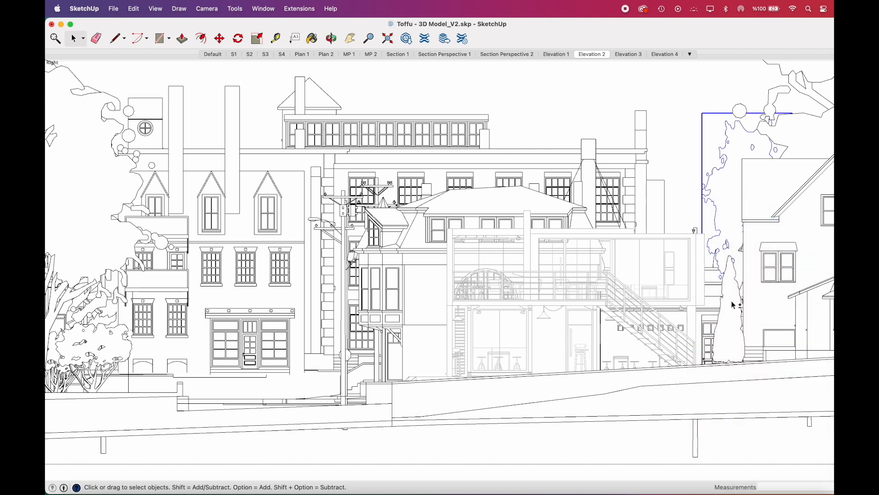
right_click(732, 304)
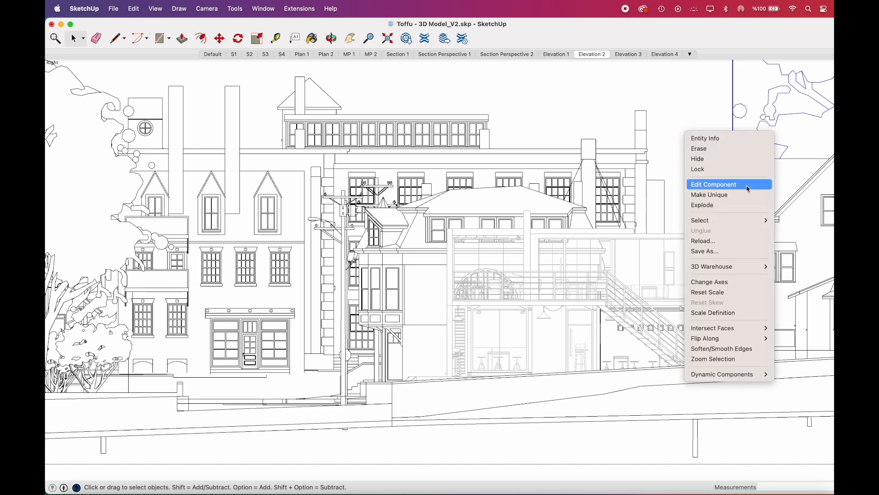
click(713, 184)
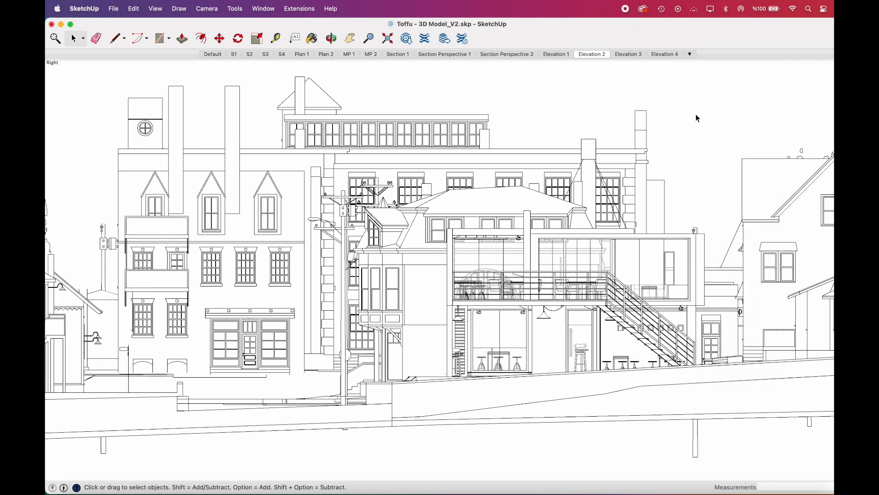
Select the café building and hide it.
click(567, 297)
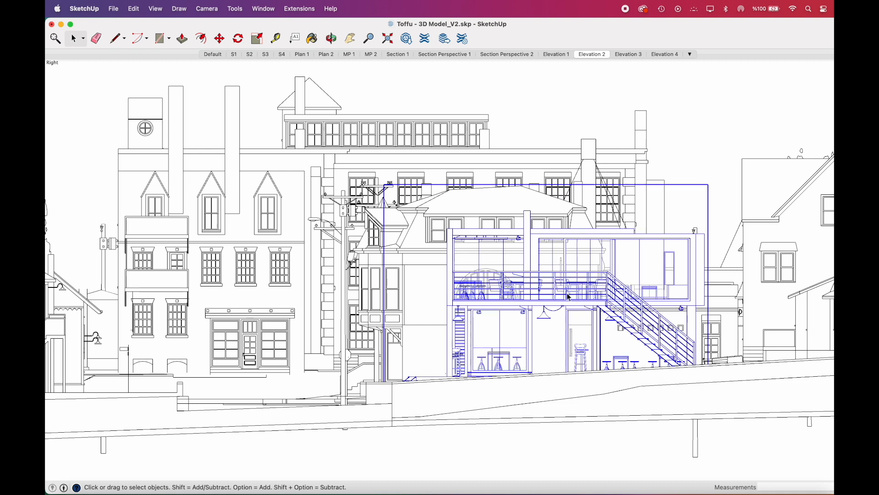
right_click(566, 297)
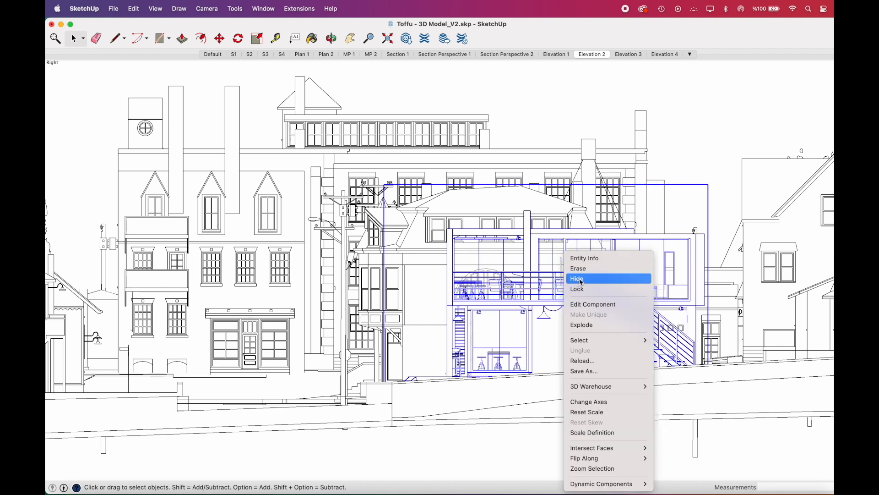
click(577, 279)
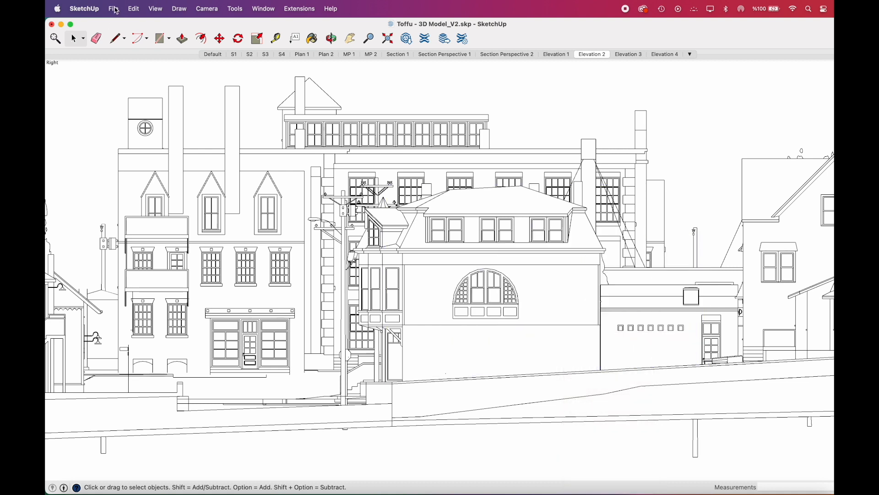
Export the view as a 2D graphic PDF named 'background' with 0.5 line scale.
click(113, 9)
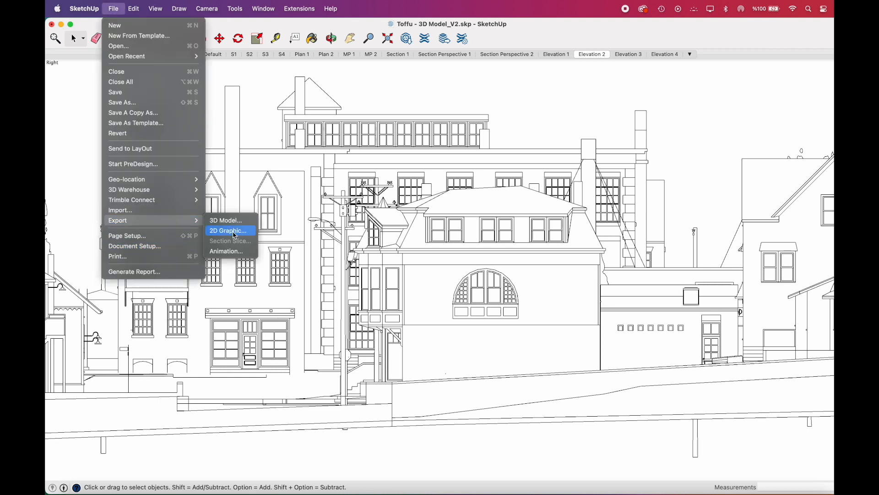
click(227, 231)
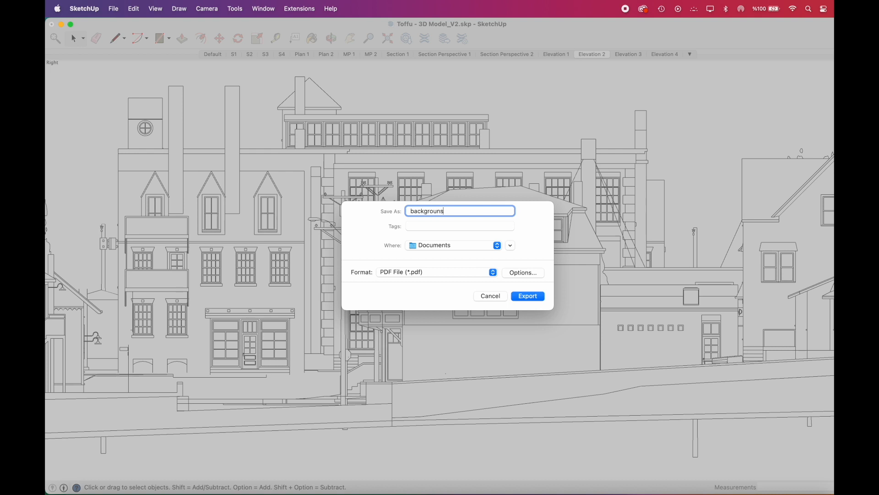
key(Backspace)
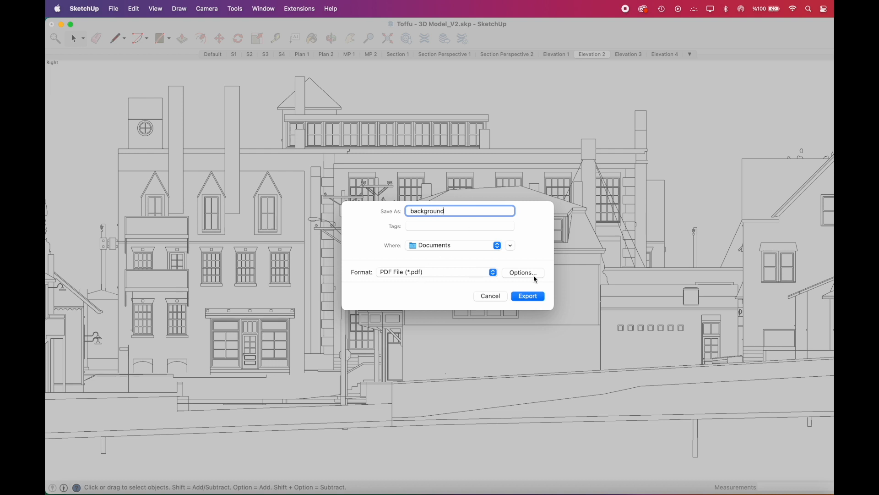
click(522, 272)
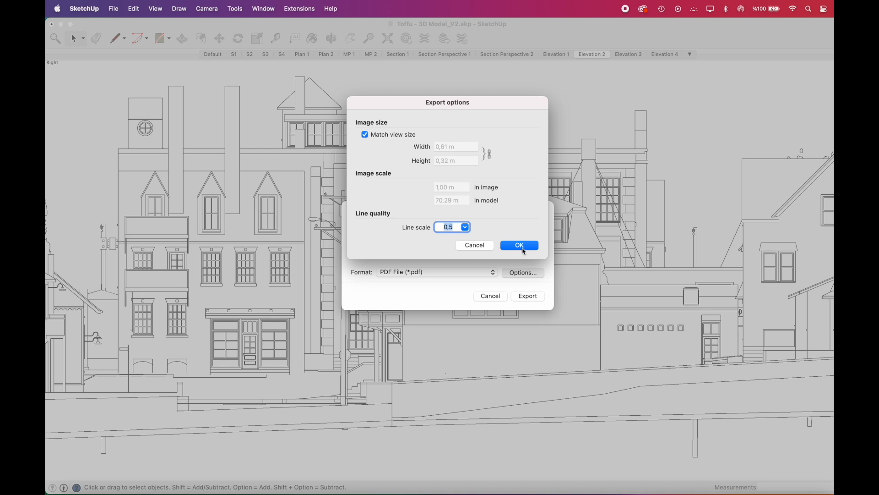
click(519, 245)
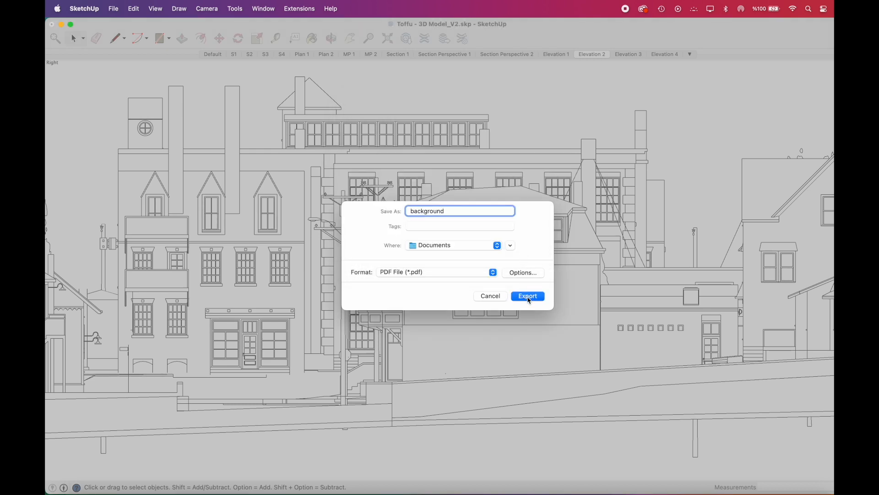
click(132, 9)
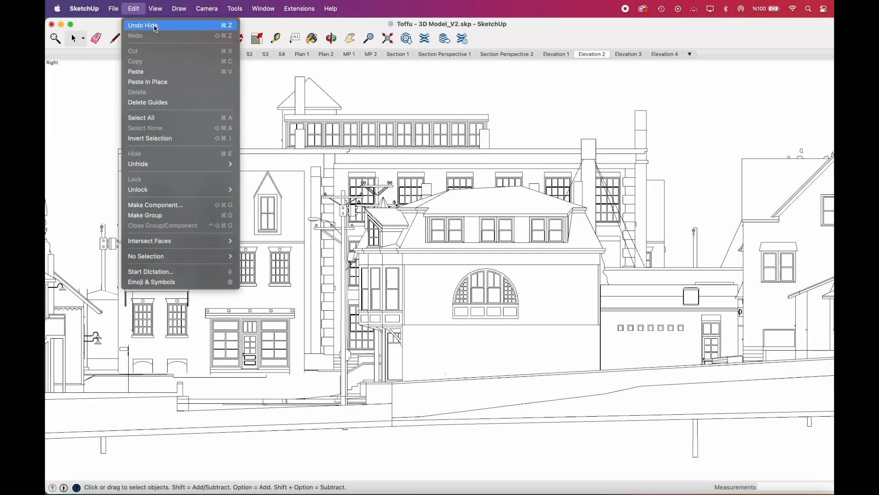
Undo the café hide, then export the view as a PDF named 'elevation'.
click(142, 25)
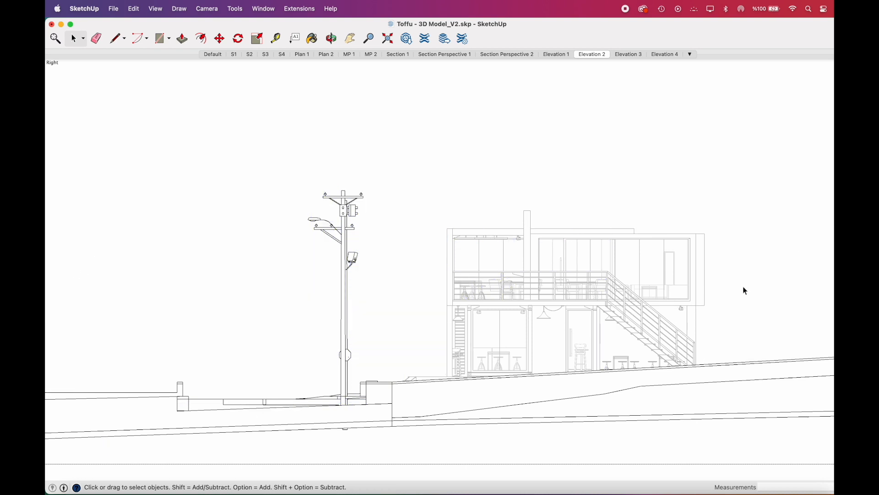
click(113, 8)
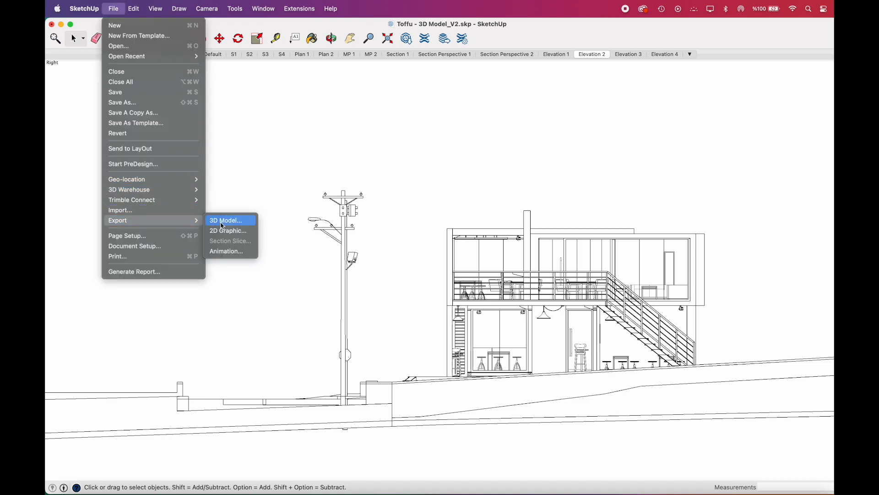
click(228, 230)
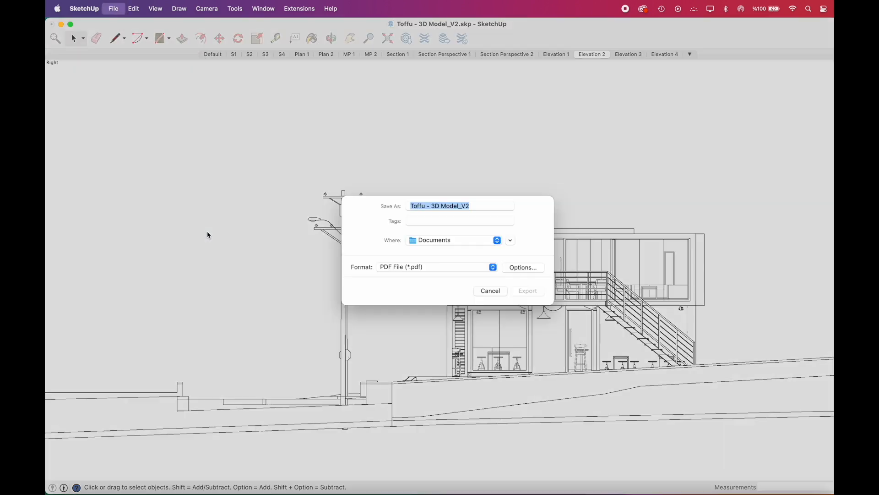
text(elevation)
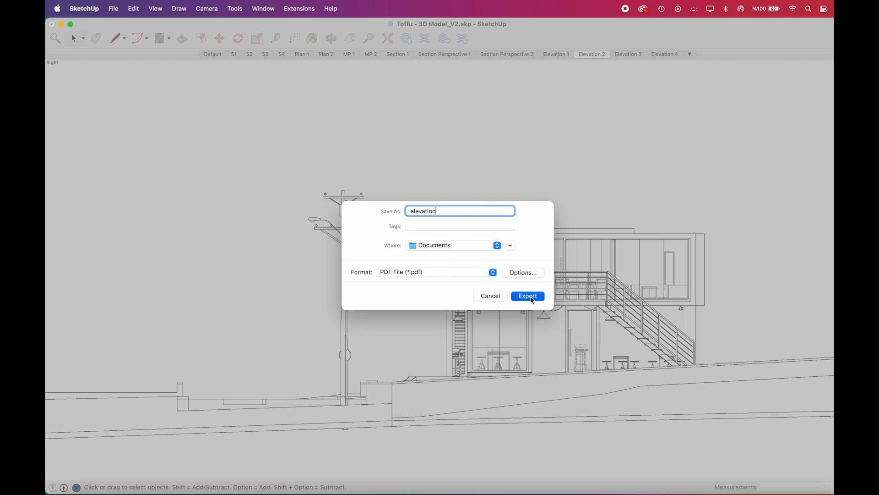
click(527, 296)
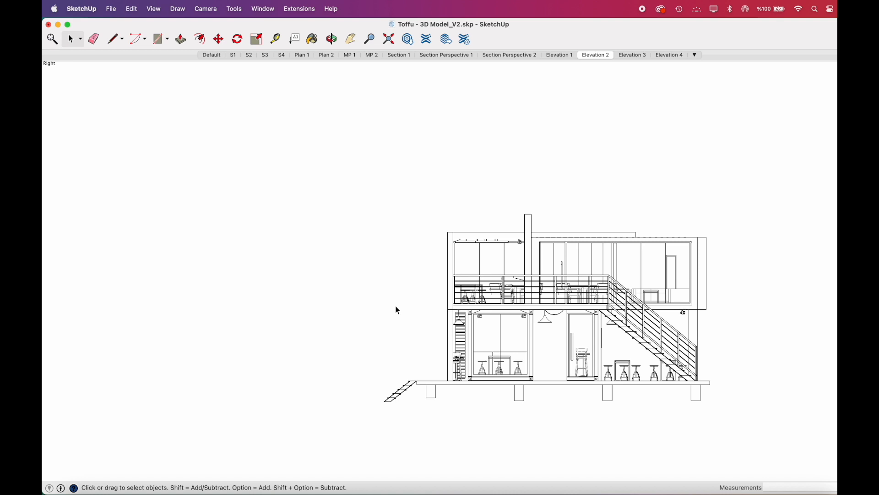
mouse_move(517, 38)
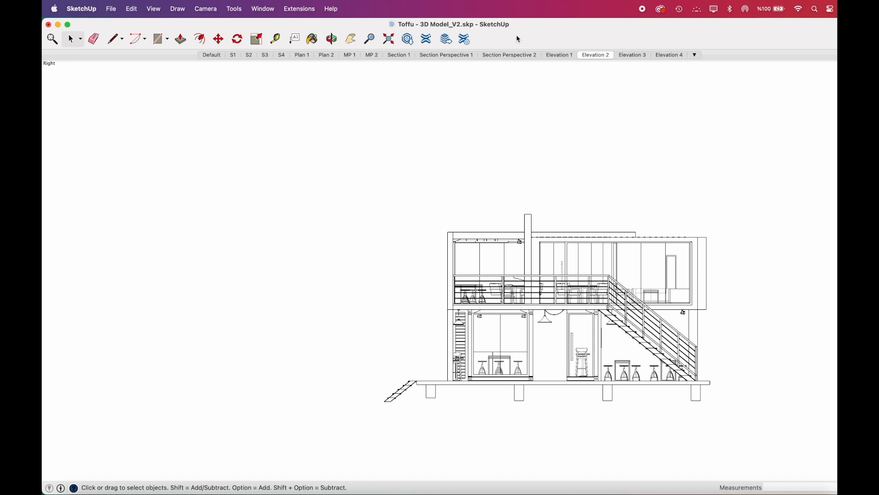
Customize the toolbar to include the Shadows and sun-time controls.
right_click(517, 38)
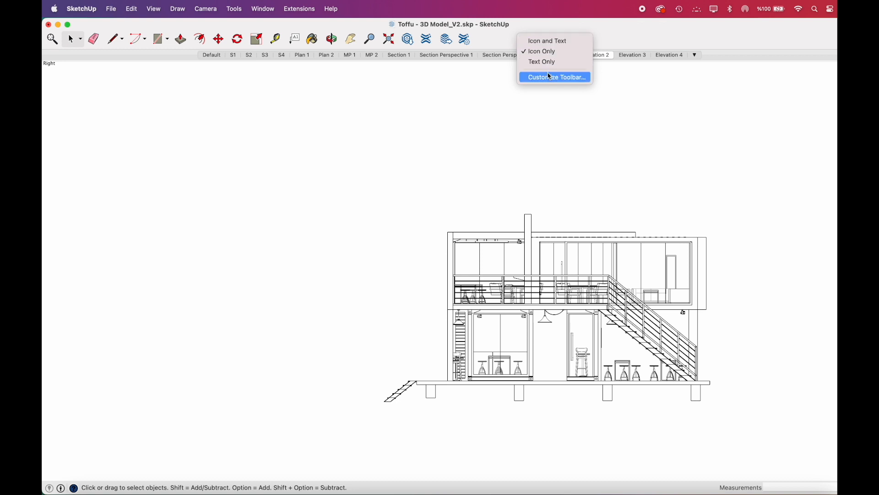
click(555, 77)
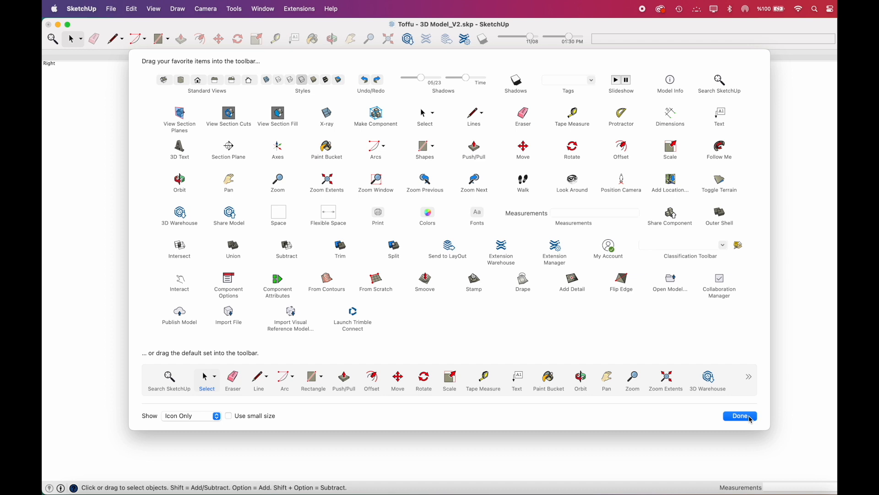
click(739, 415)
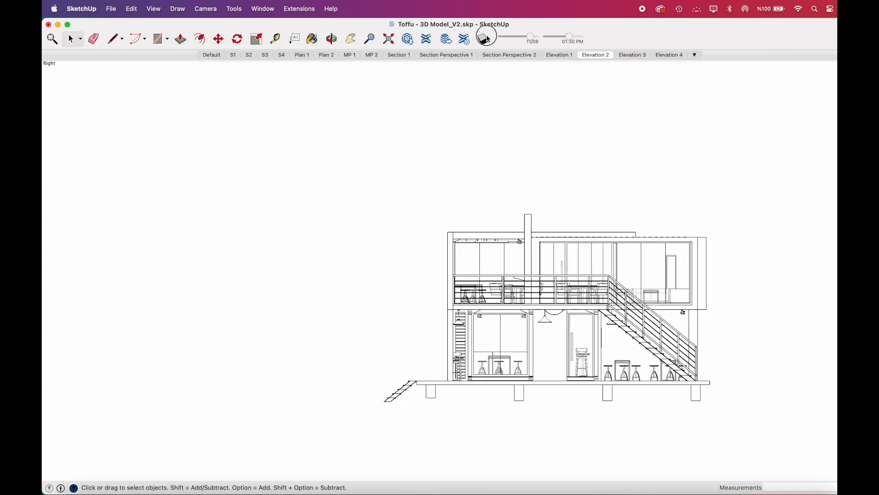
Turn on shadows at a morning sun time and hide edges and profile lines.
click(483, 38)
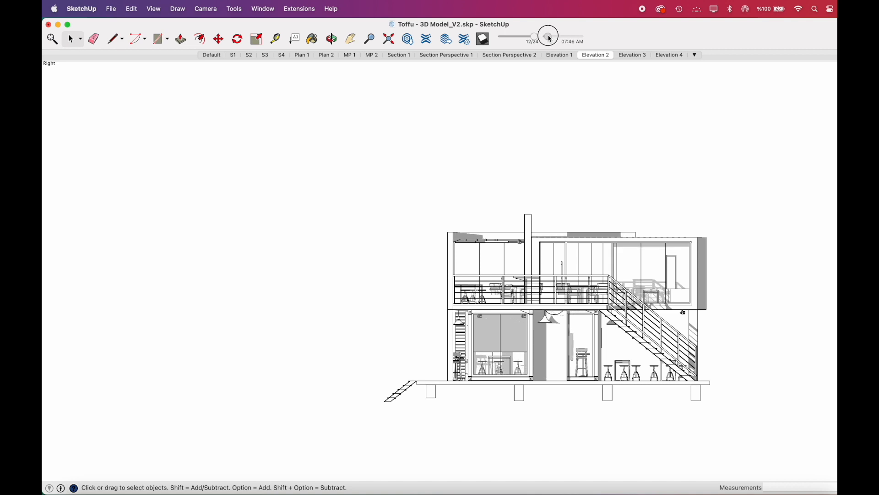
click(152, 8)
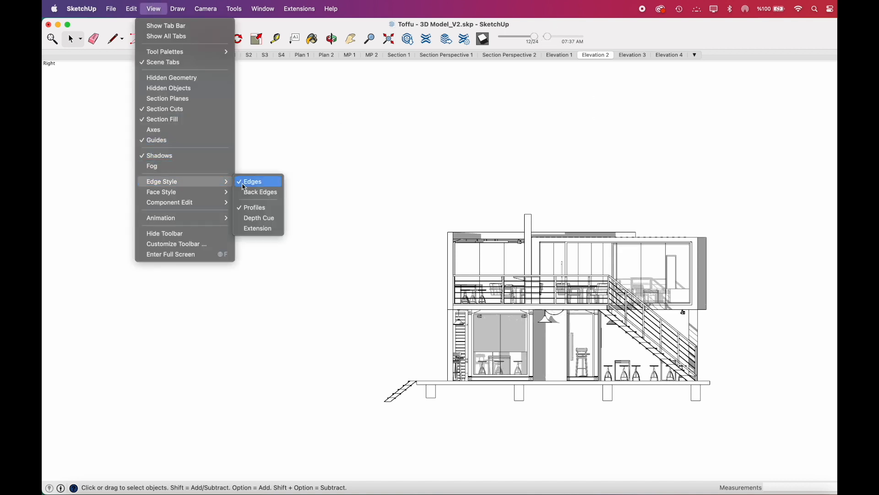
click(252, 181)
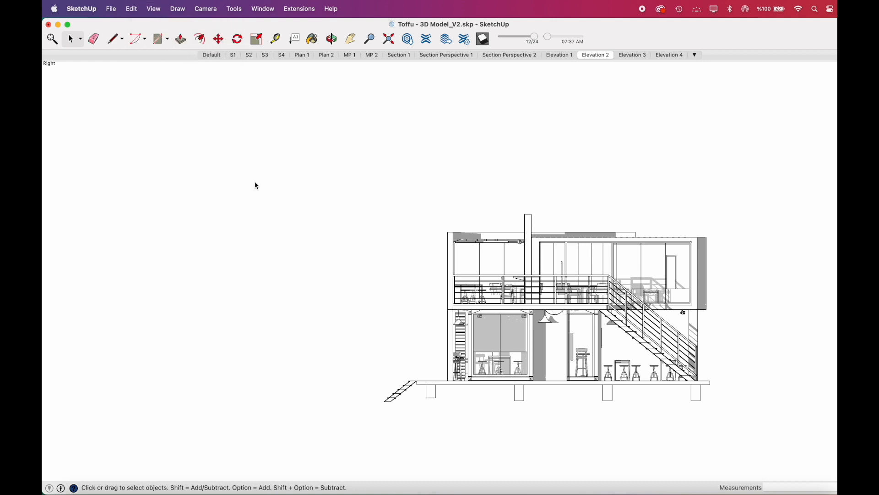
click(153, 8)
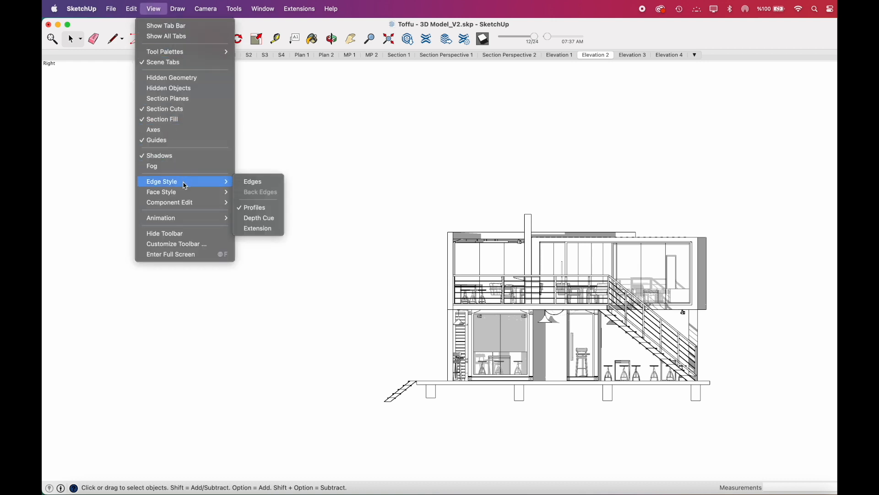
click(252, 182)
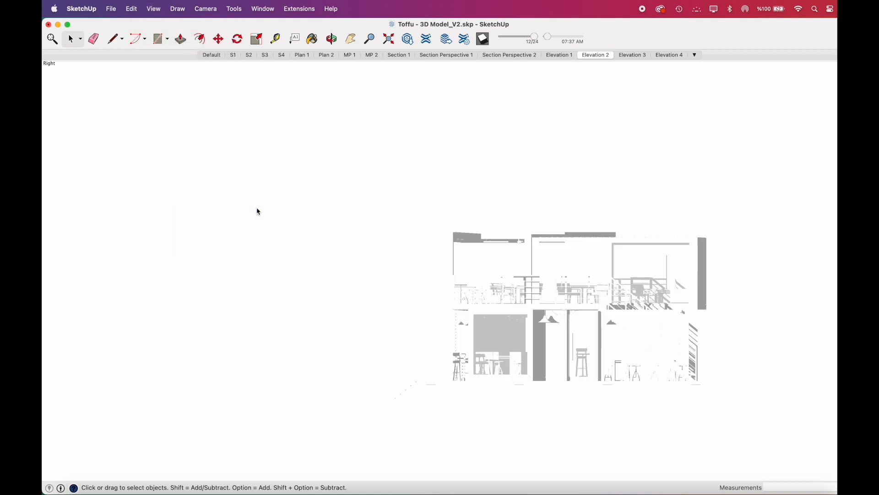
click(111, 8)
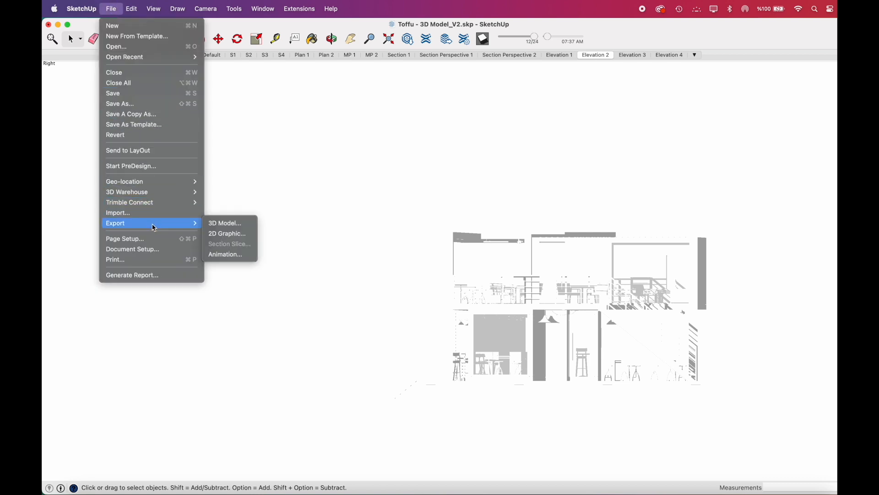
Export the elevation as a PNG image named 'shadows' into Documents.
click(227, 233)
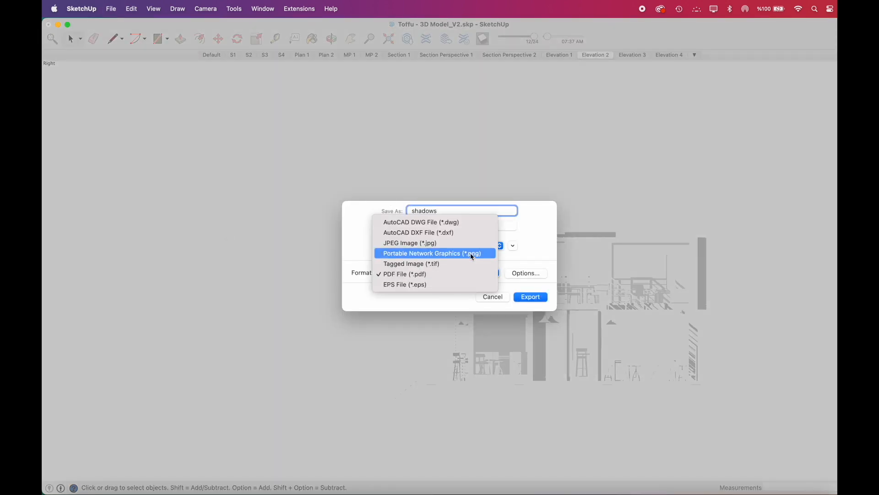
click(430, 253)
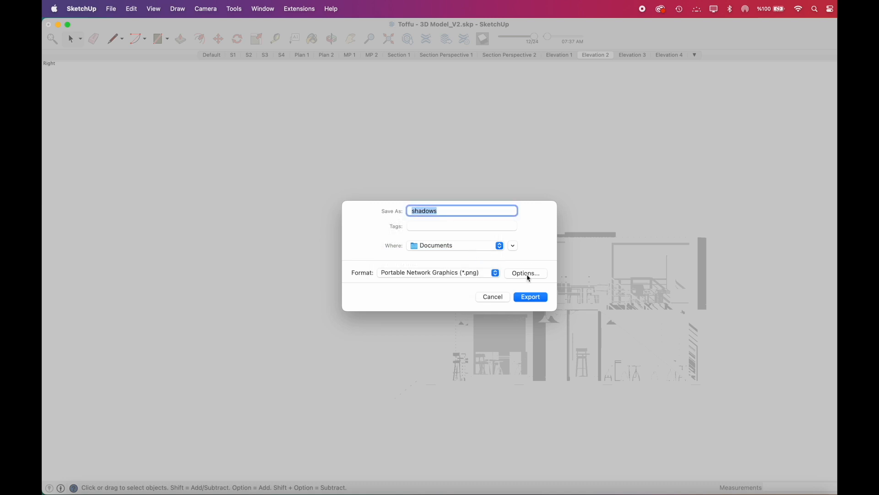
click(525, 273)
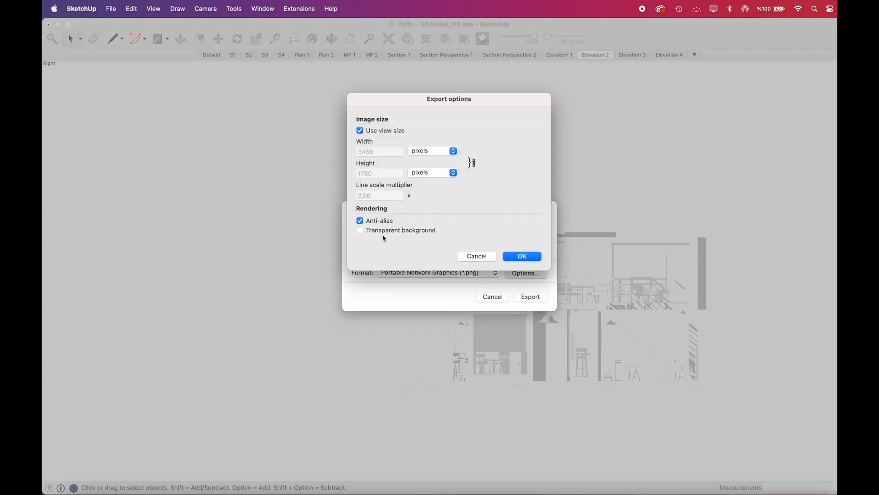
click(521, 256)
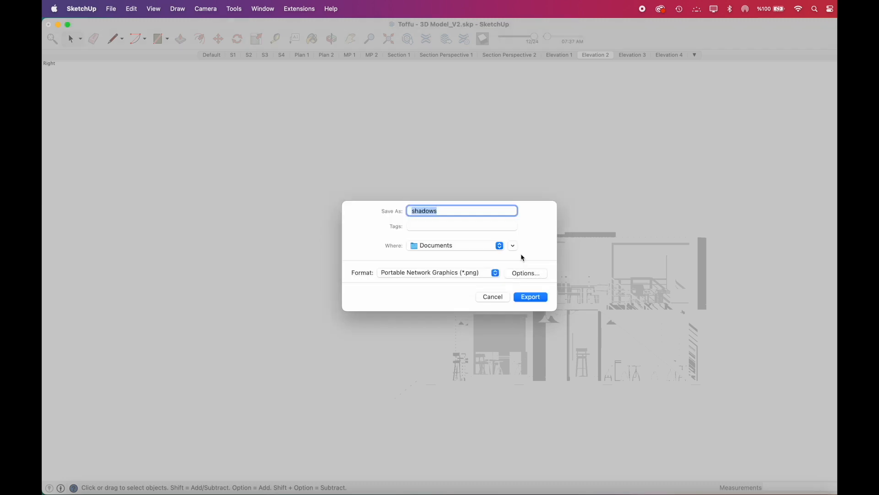
click(529, 296)
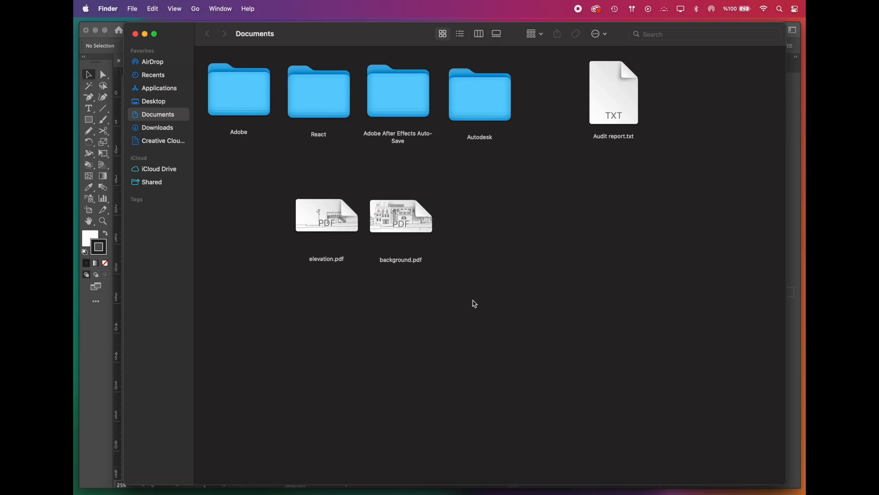
Open background.pdf with Adobe Illustrator 2022 from Finder.
click(401, 216)
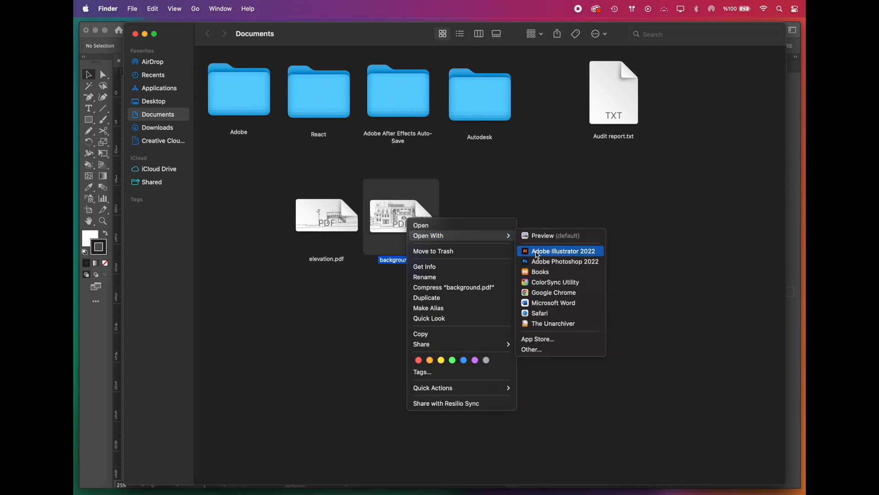
click(564, 251)
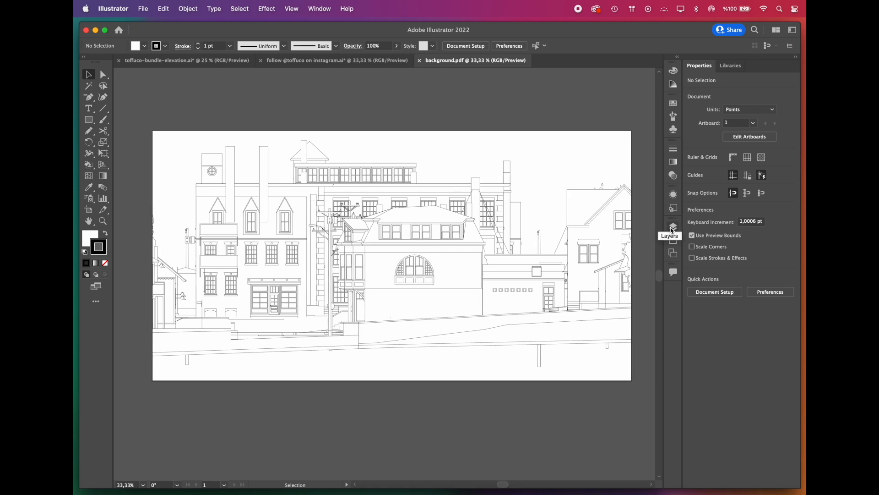
Show the Layers panel and create a new layer.
click(673, 227)
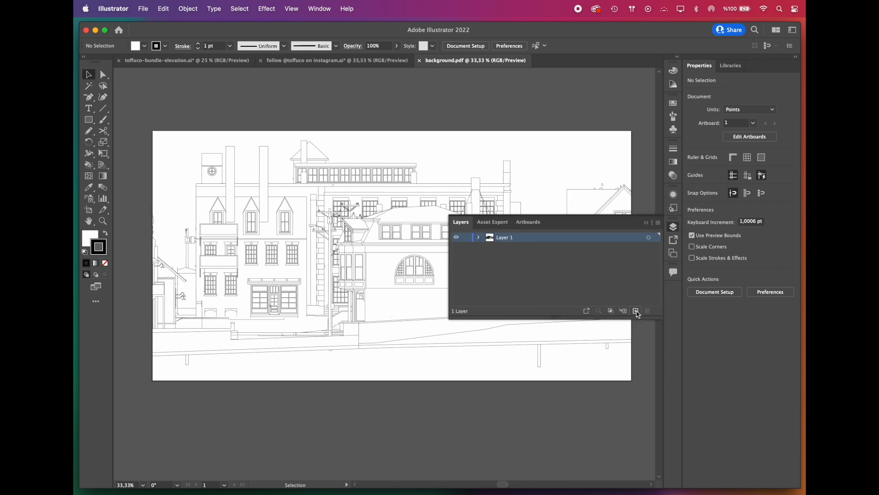
click(636, 310)
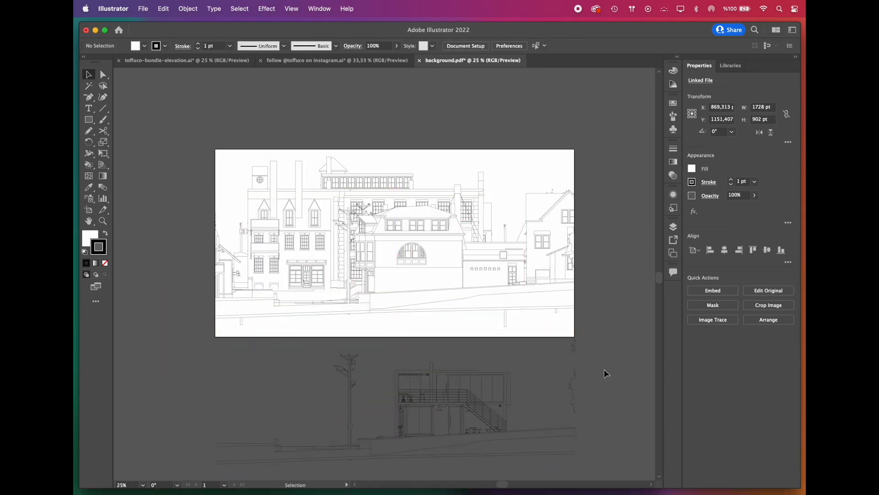
Save as toffuco-elevation-tutorial.ai and set document units to Centimeters.
click(143, 8)
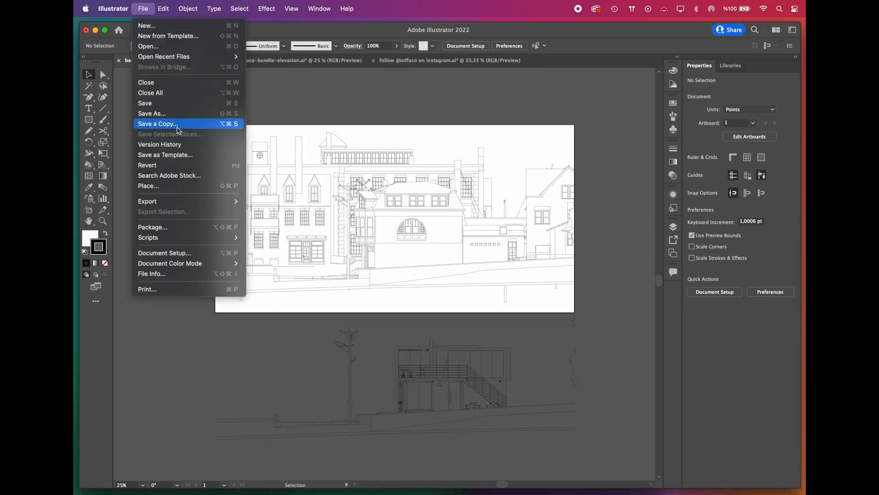
click(152, 113)
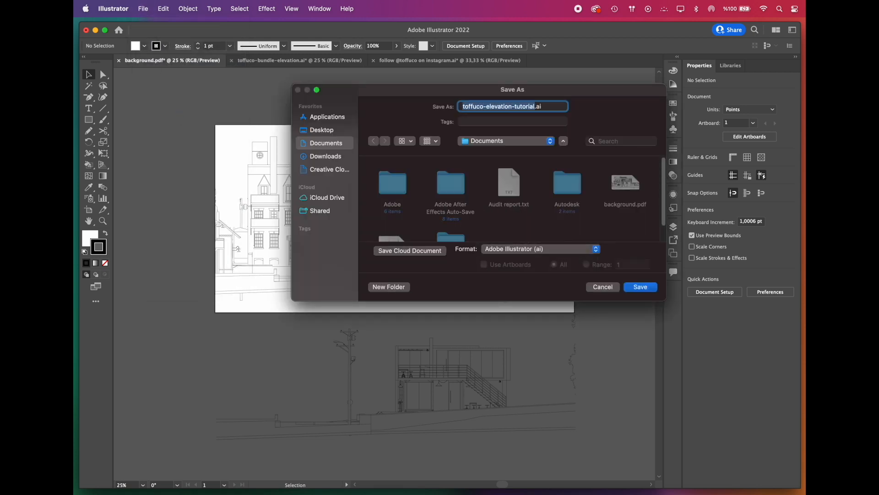
click(639, 287)
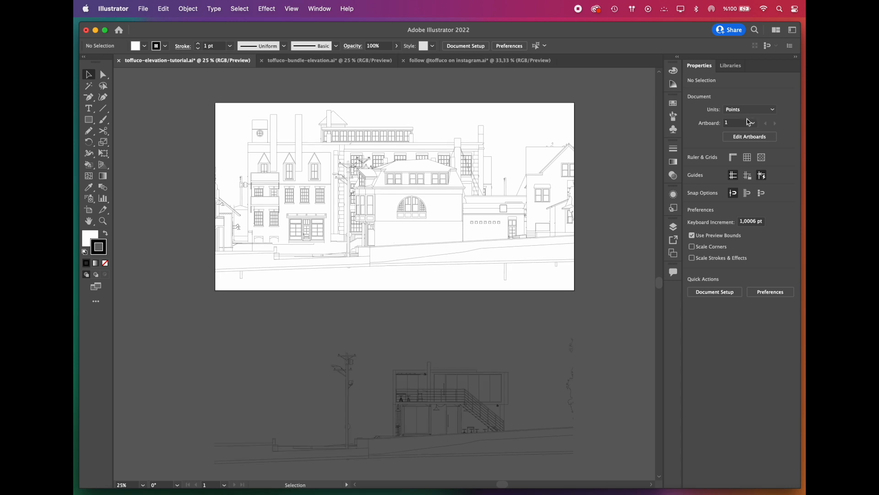
click(750, 109)
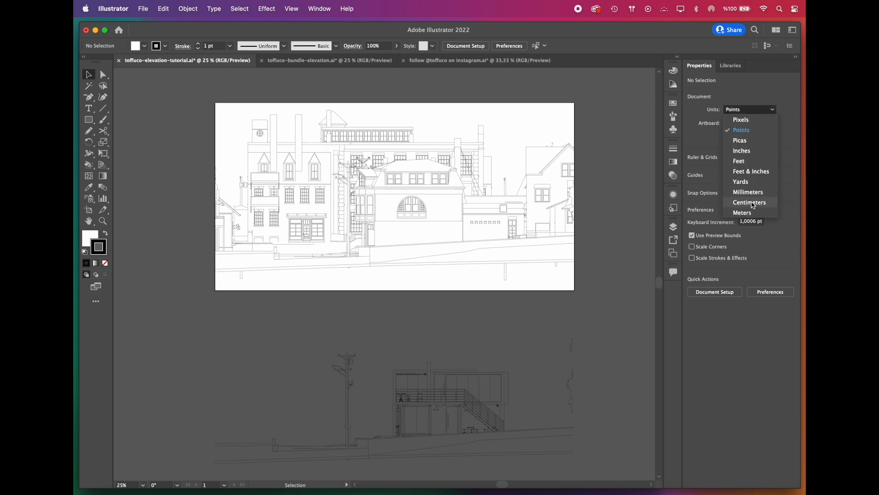
click(749, 202)
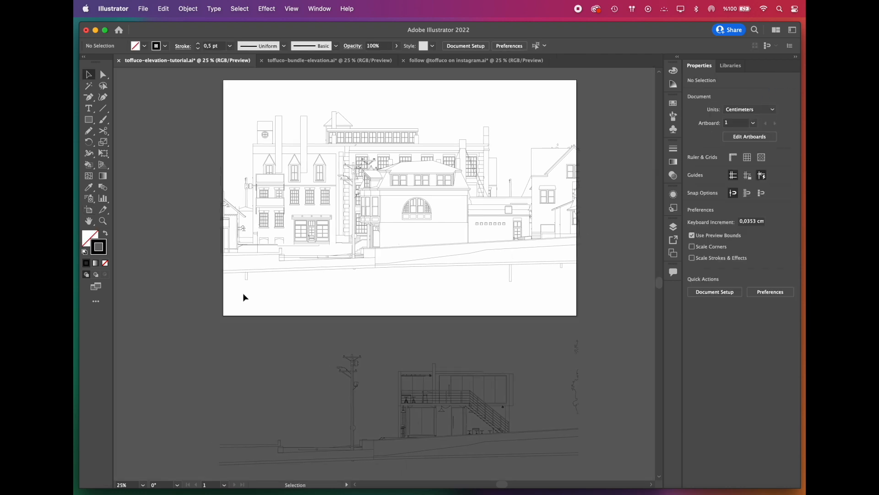
Select all background-layer artwork and set its stroke colour to grey 989898.
click(673, 227)
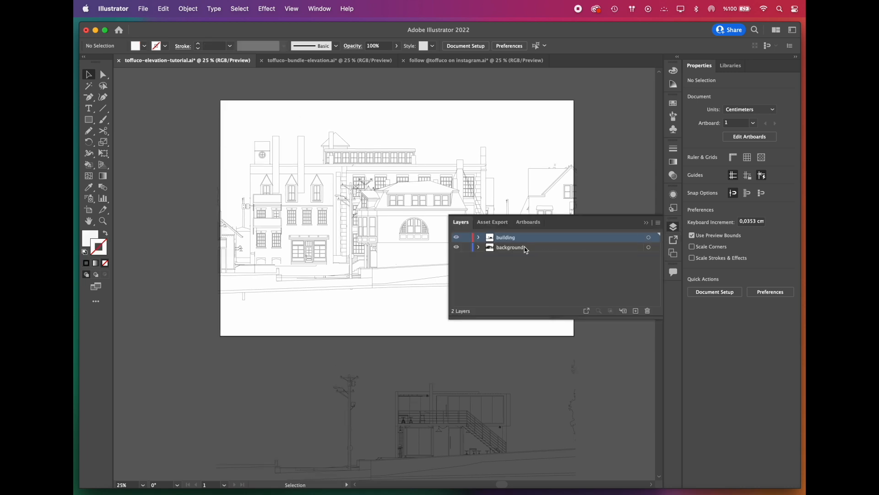
click(510, 247)
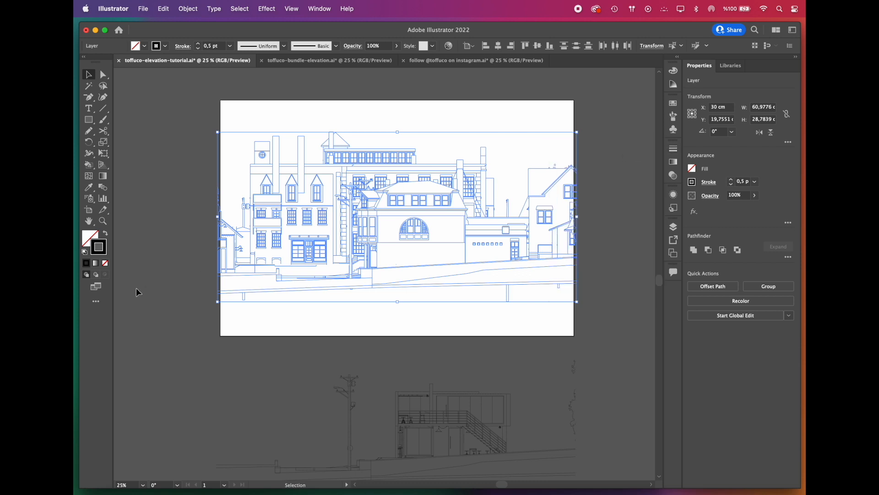
double_click(98, 246)
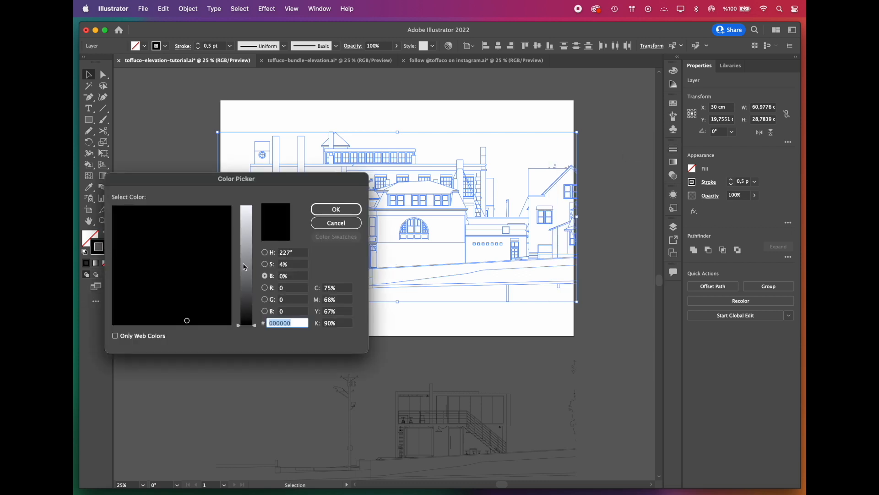
text(989898)
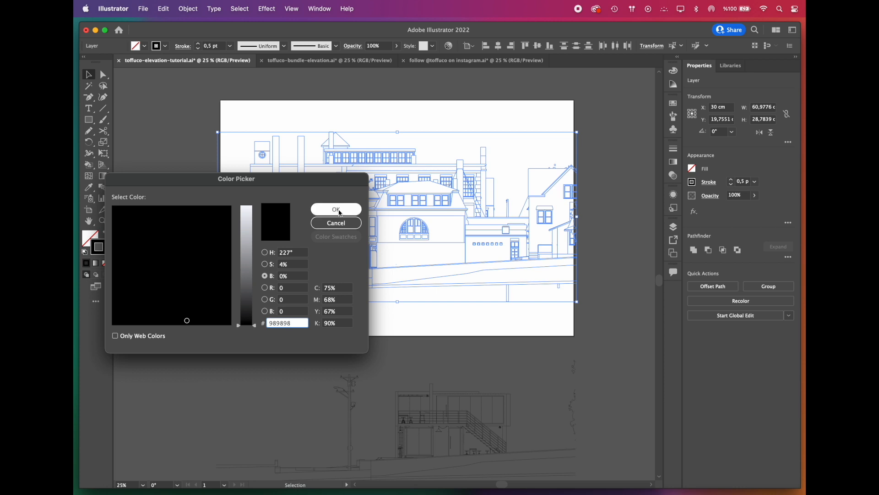
click(335, 222)
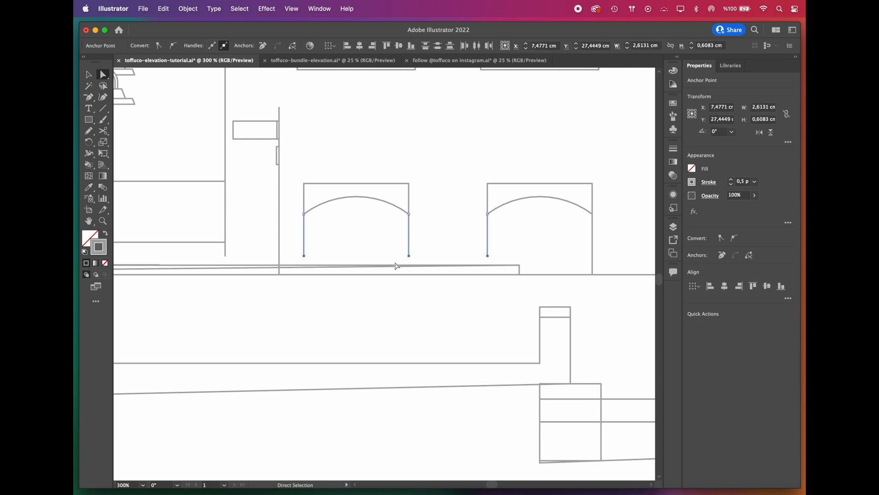
Adjust background anchor points and place the grey rectangle along the artboard's left edge.
click(280, 272)
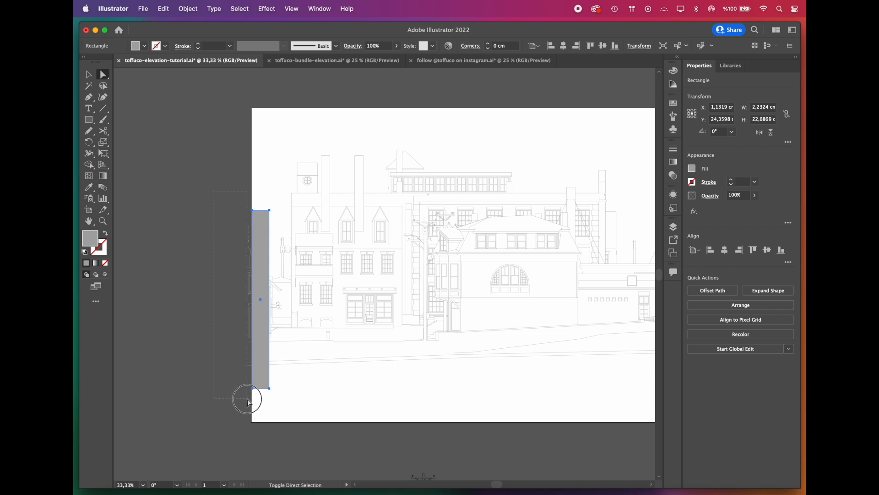
click(88, 164)
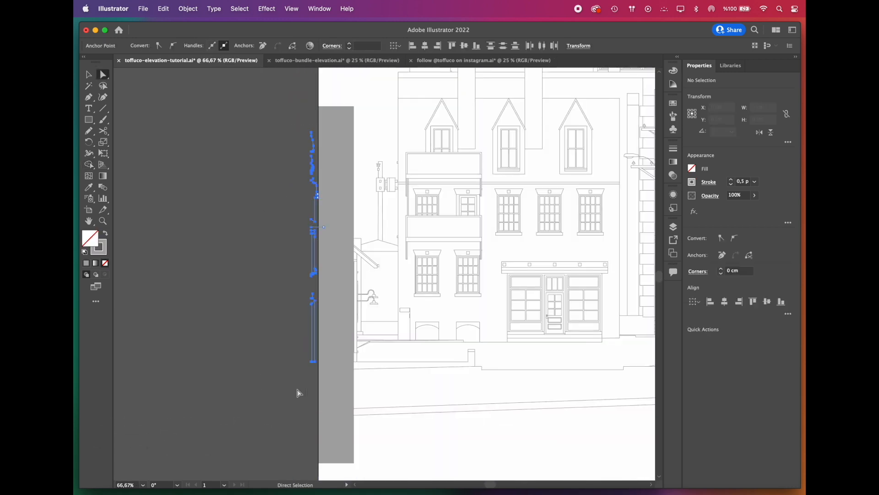
click(312, 253)
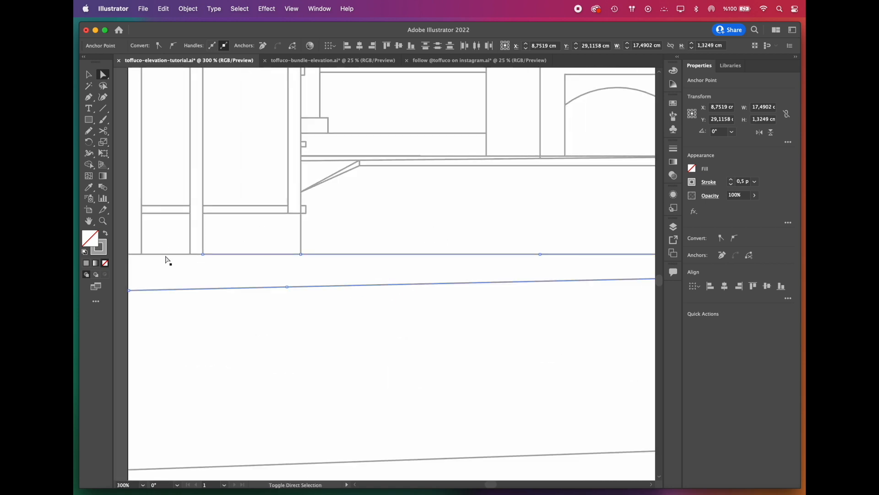
Give the selected line group a darker grey stroke, entering 23 in the Color Picker.
right_click(229, 295)
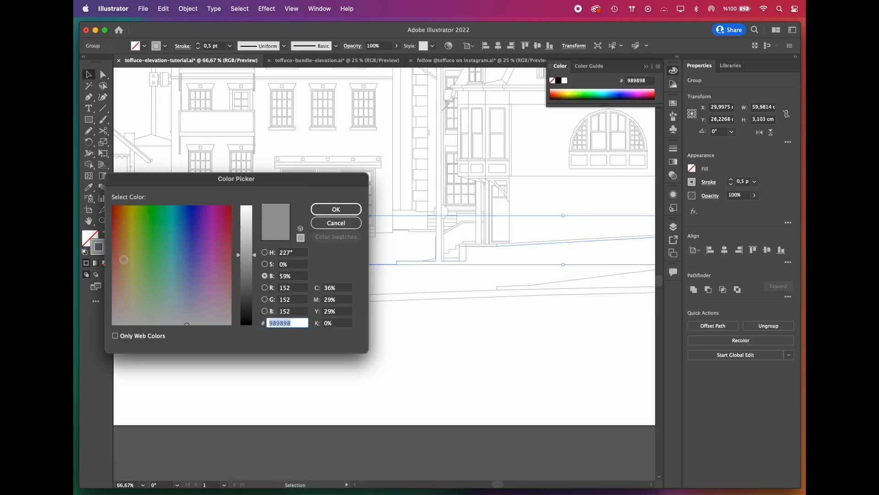
text(23)
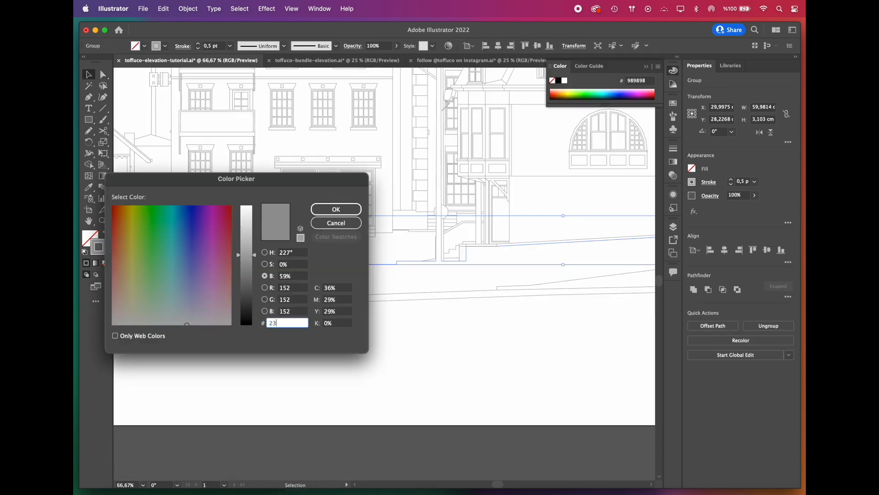
click(336, 209)
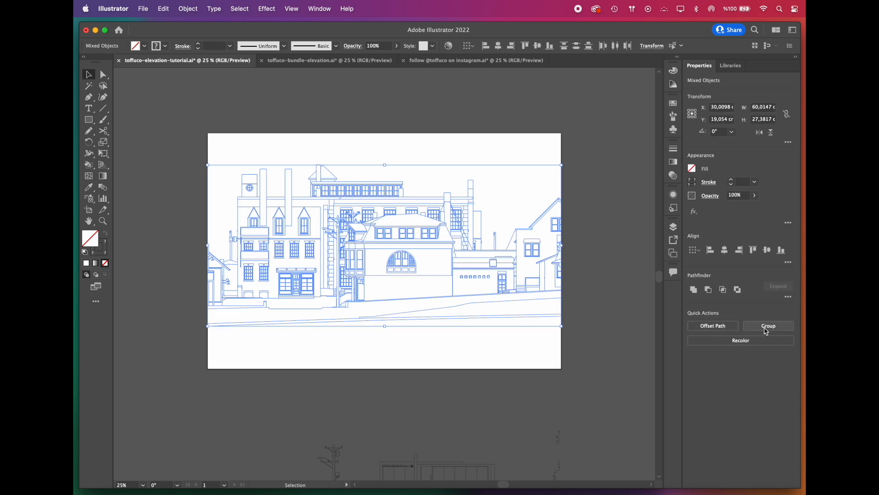
Group the selected street line work, convert it to Live Paint, and deselect it.
click(188, 8)
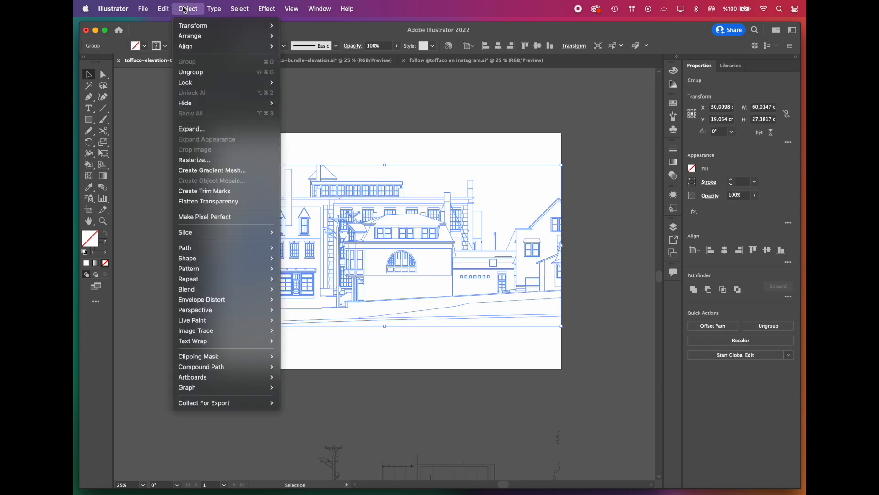
mouse_move(192, 319)
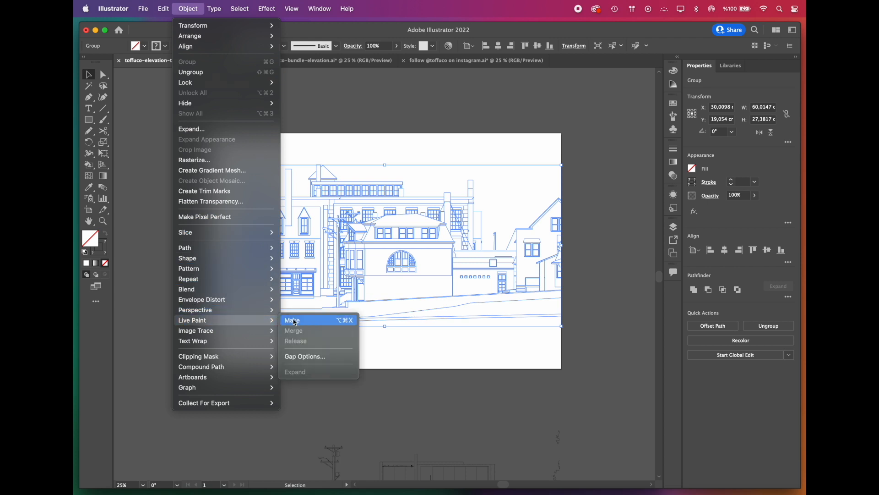
click(293, 319)
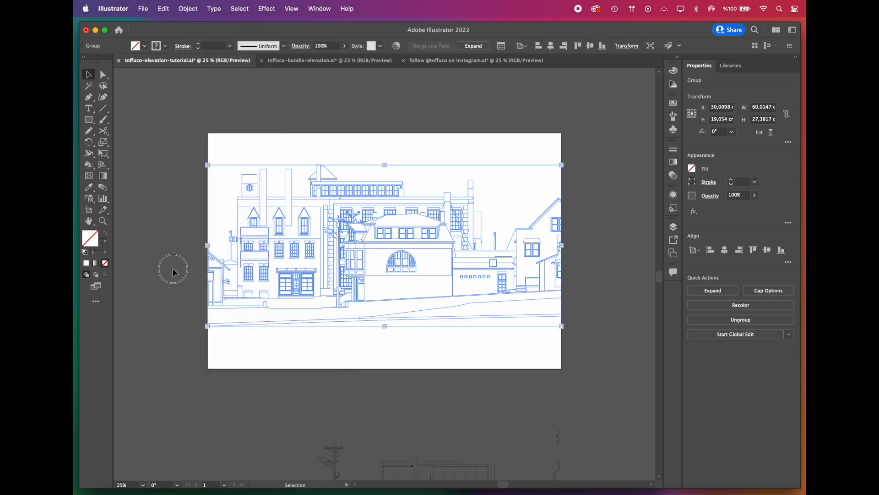
click(88, 165)
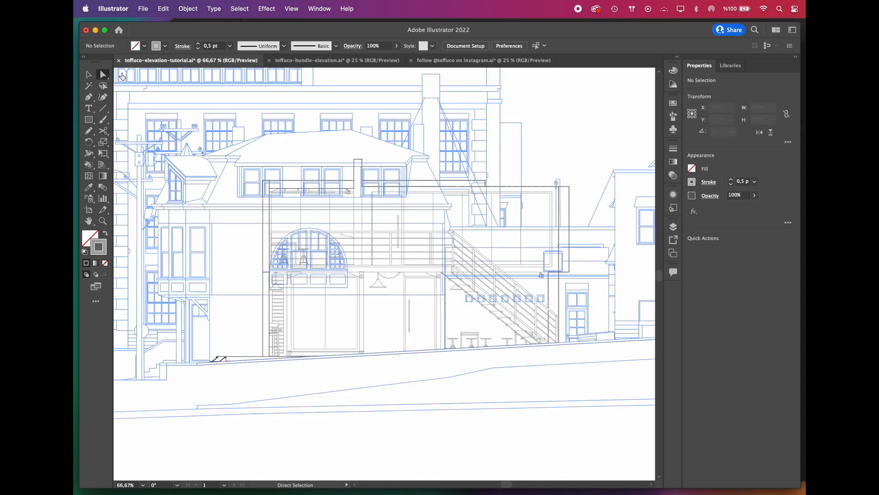
Convert the building elevation linework into a Live Paint group via Object > Live Paint > Make.
click(188, 9)
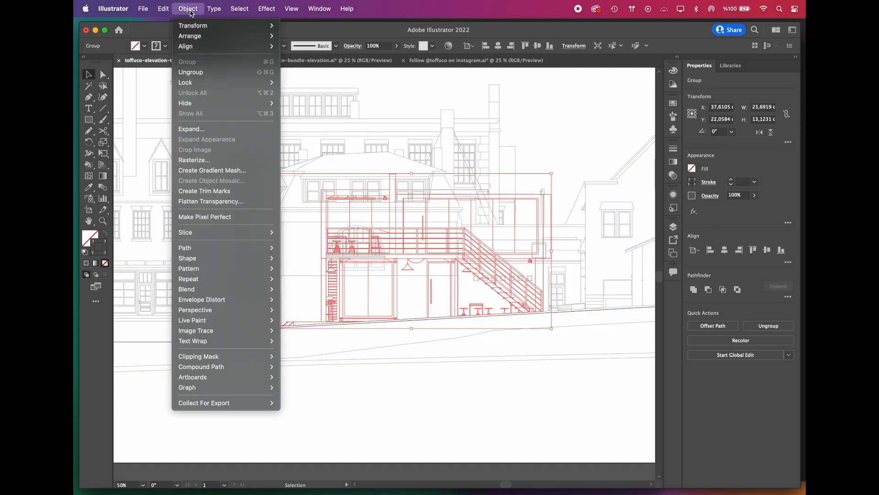
mouse_move(193, 320)
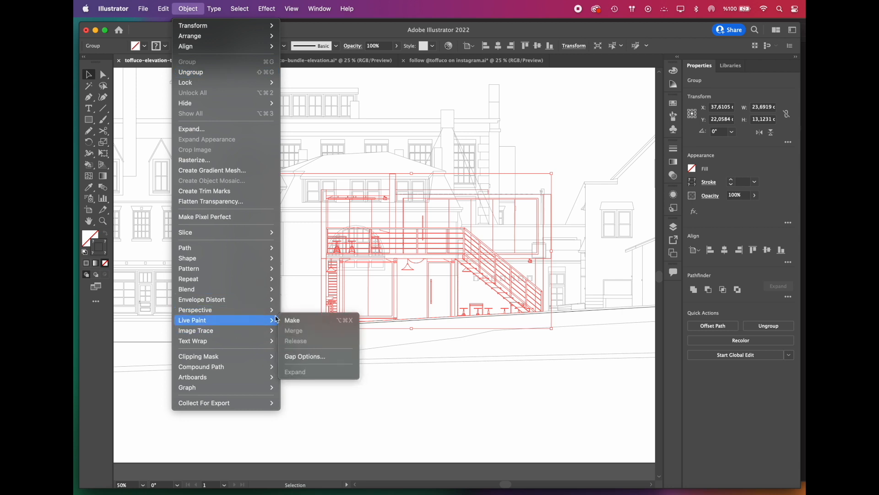
click(291, 319)
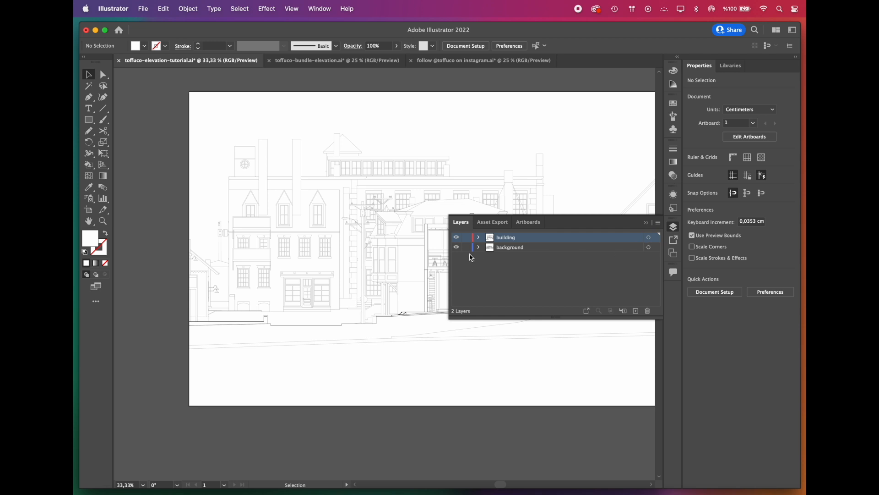
Fill the sky rectangle white and give its copied band a pale grey #e8e8ea fill.
click(466, 236)
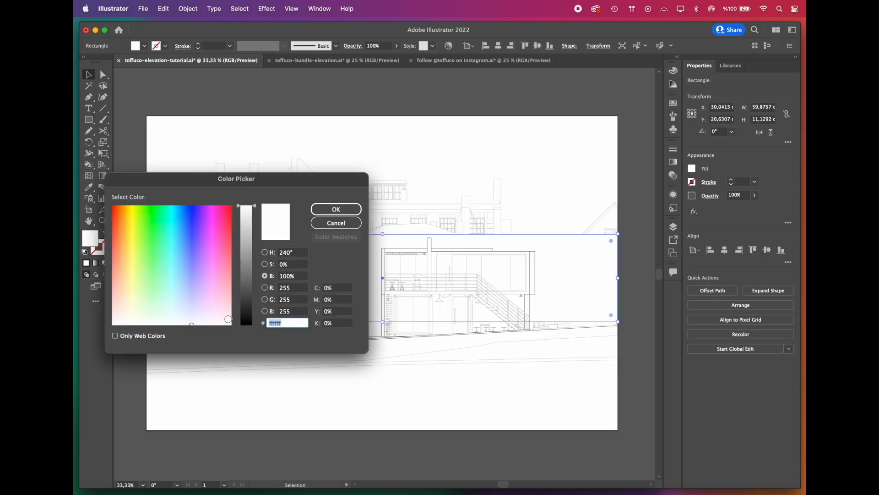
click(336, 209)
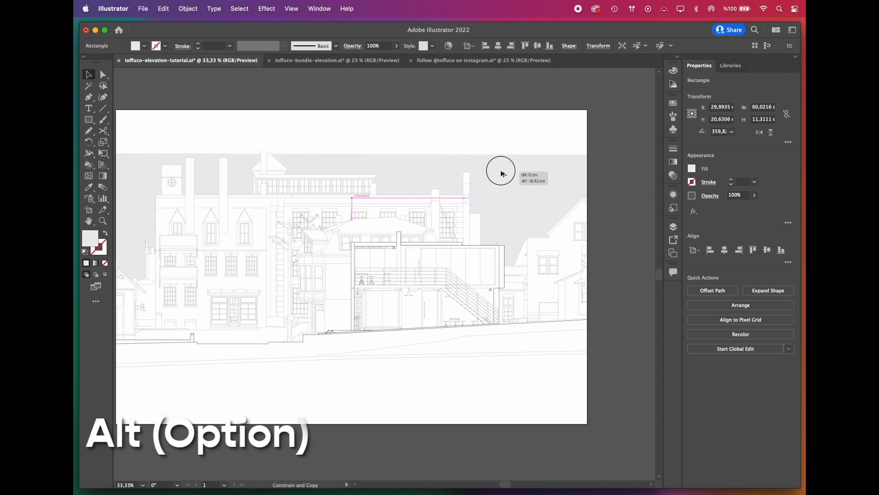
double_click(89, 237)
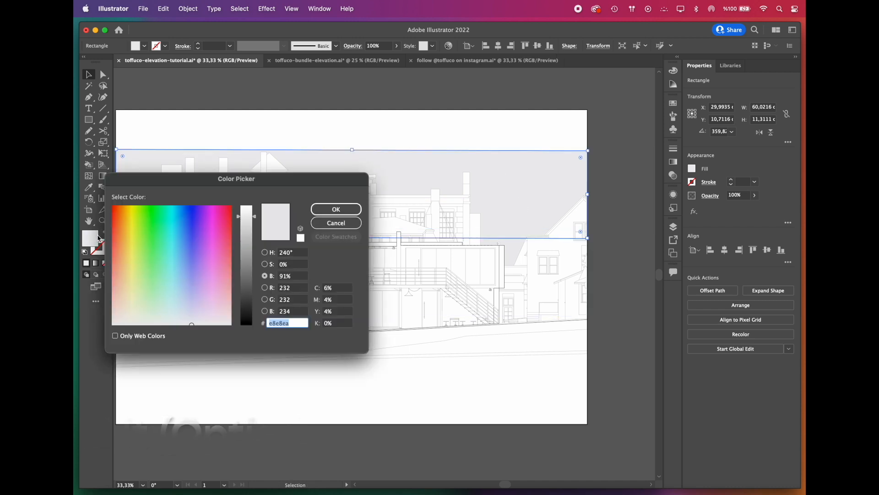
click(334, 223)
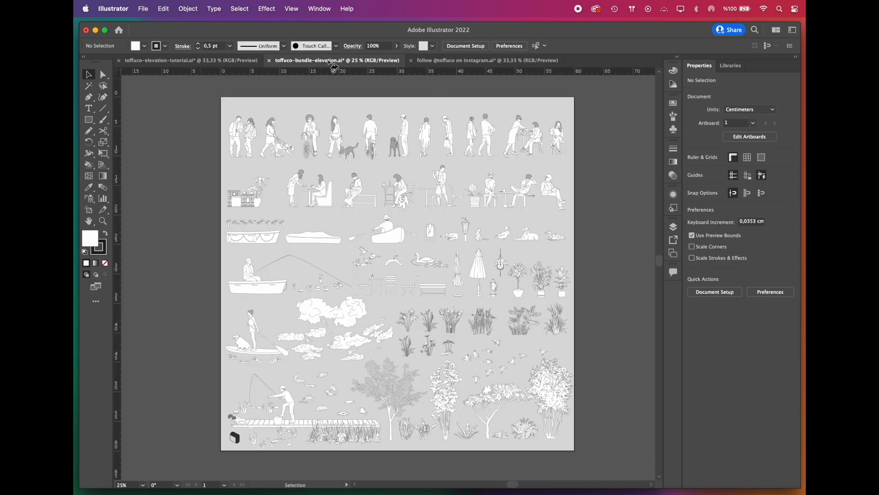
Copy the cloud group from the bundle file and place clouds around the café sky.
scroll(up, 3)
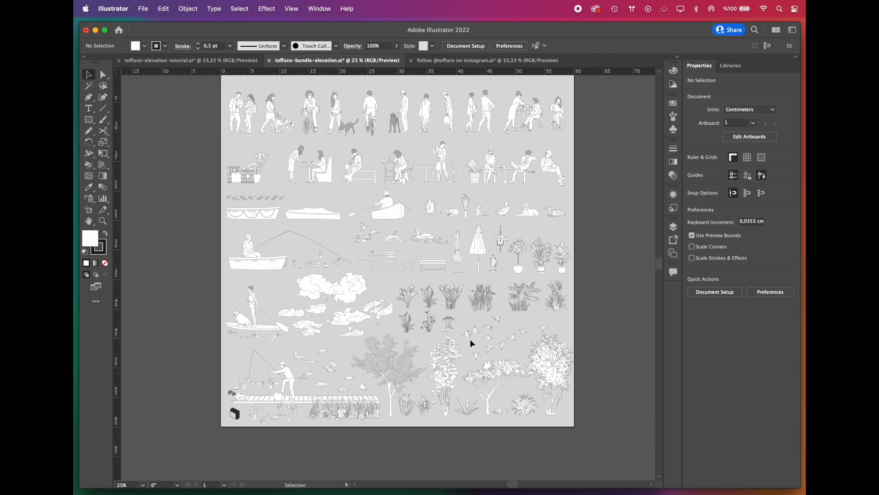
click(336, 303)
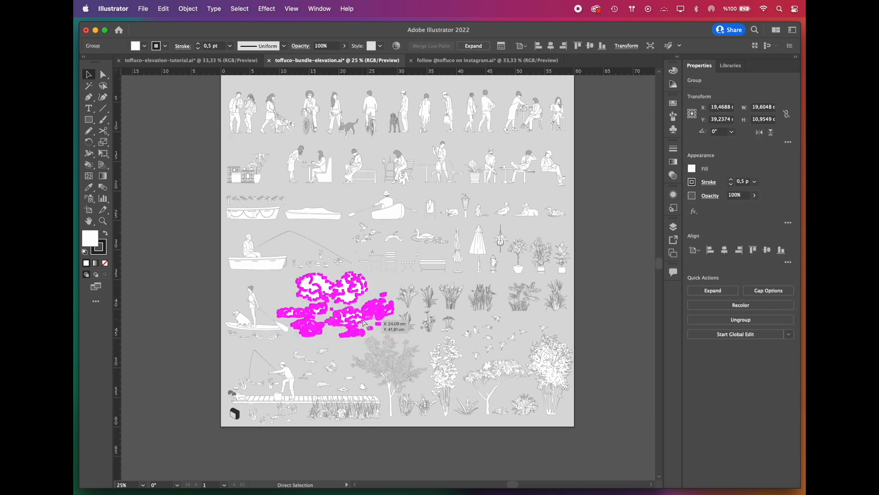
click(190, 60)
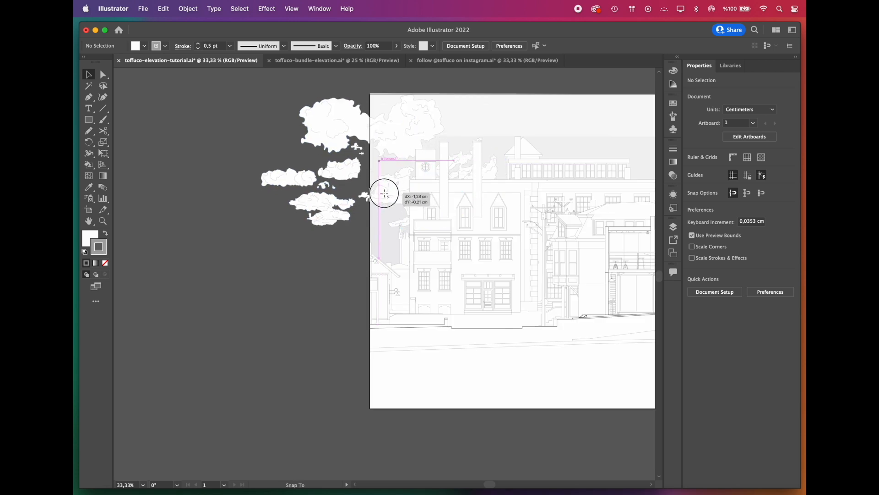
click(308, 60)
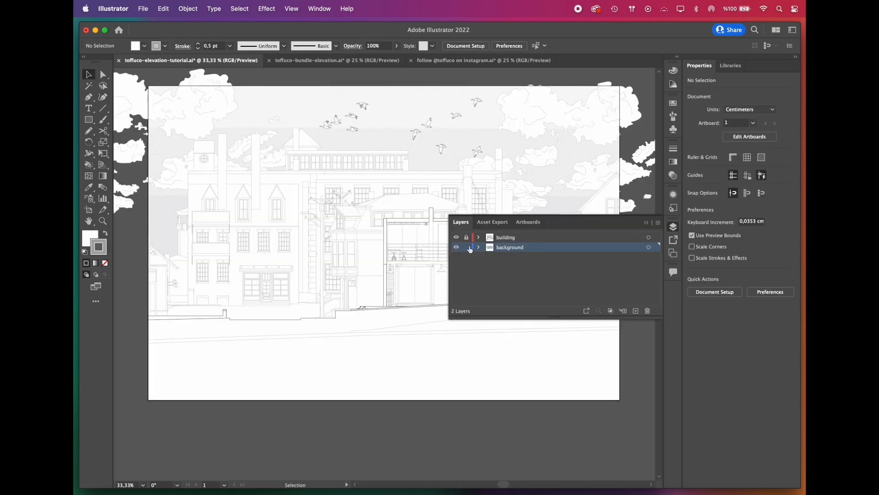
Lock the background layer and select the people figures in the bundle file.
click(467, 247)
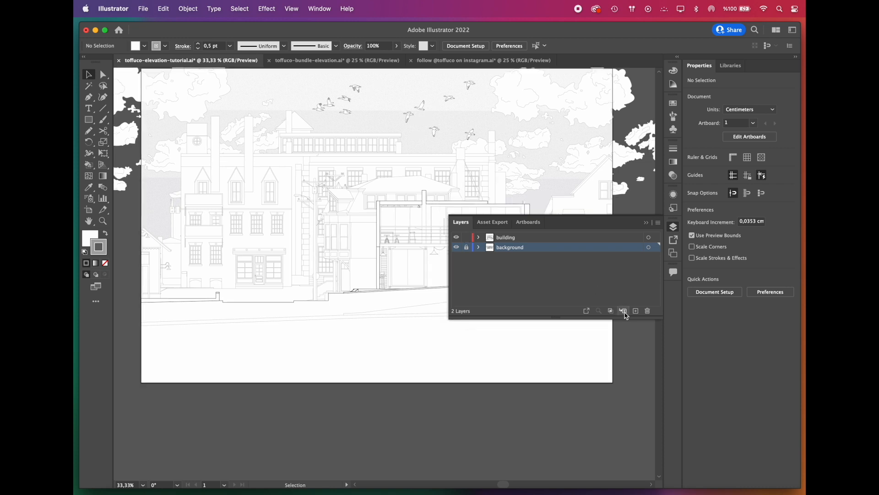
click(635, 311)
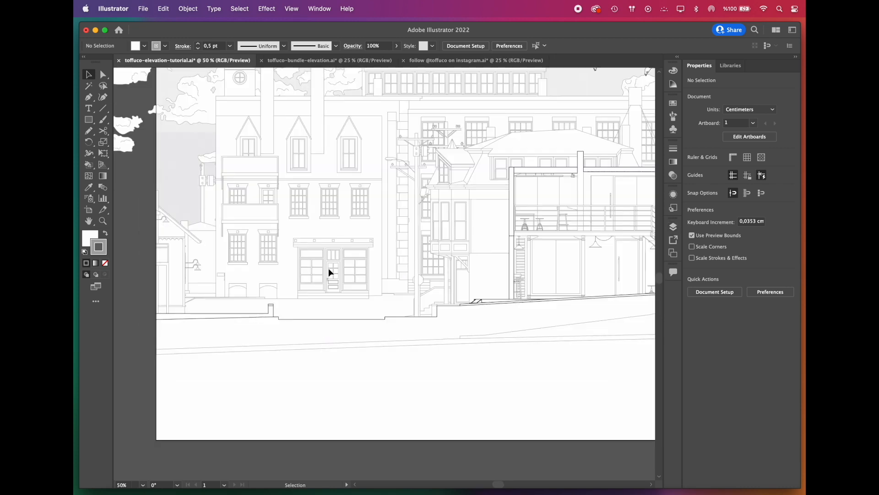
mouse_move(187, 253)
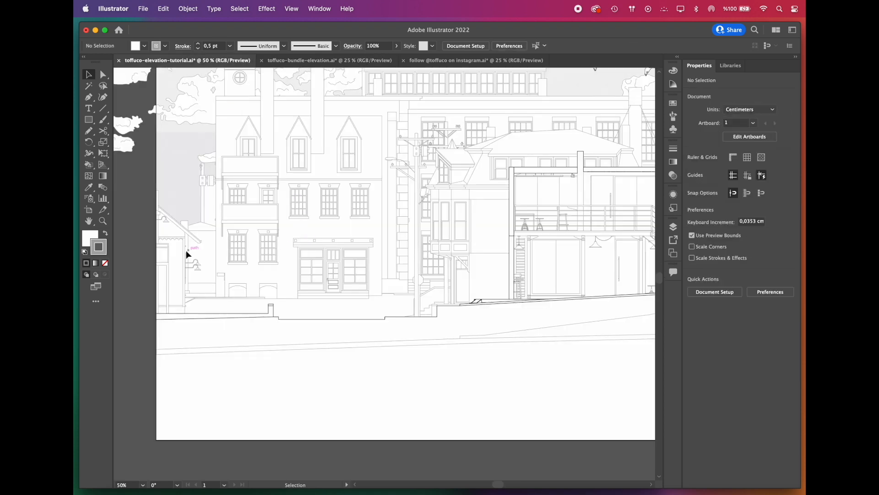
click(379, 288)
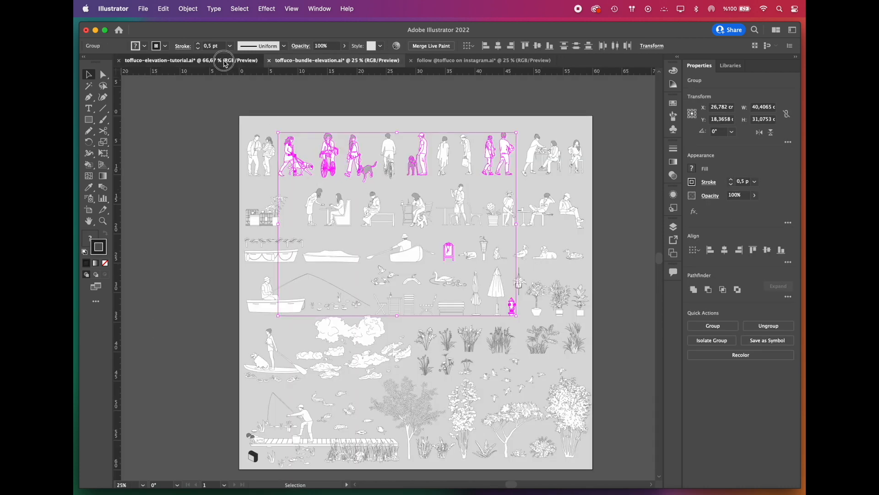
Paste street figures into the café elevation and colour a small street object mid-grey.
click(185, 60)
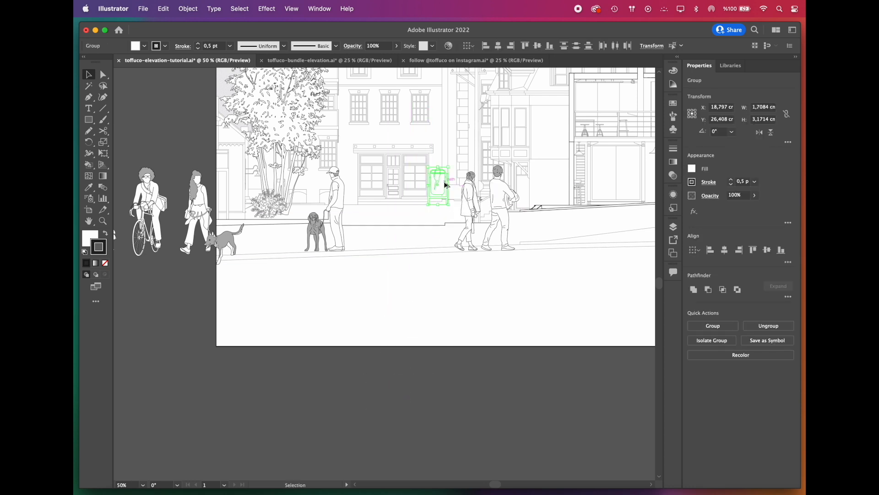
double_click(89, 237)
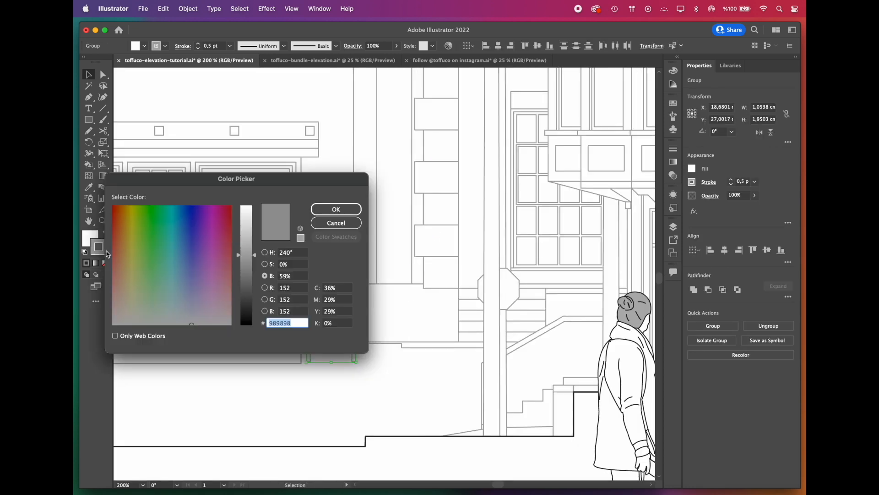
click(335, 223)
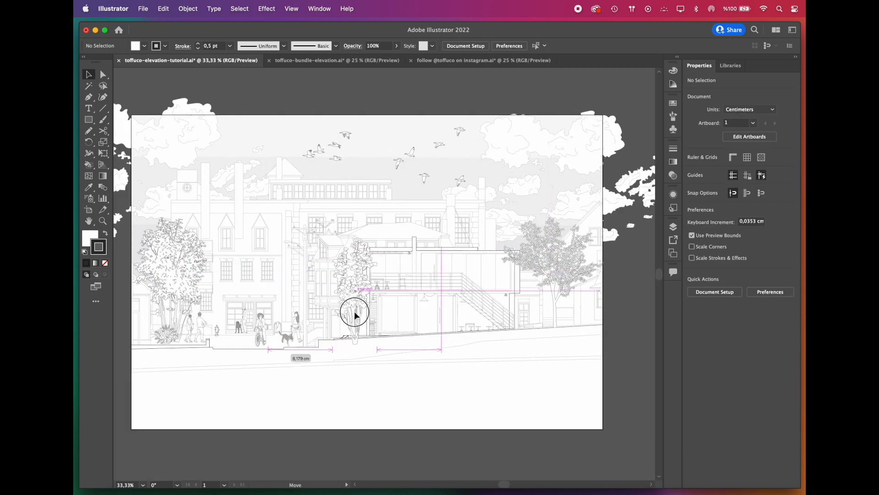
Paste potted plants and props into the café, reflect the cat, and hang a planter.
click(336, 60)
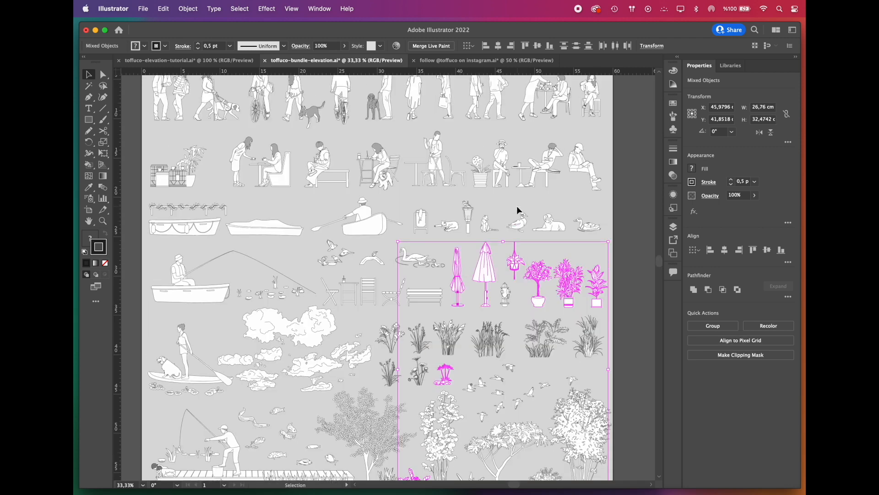
click(179, 60)
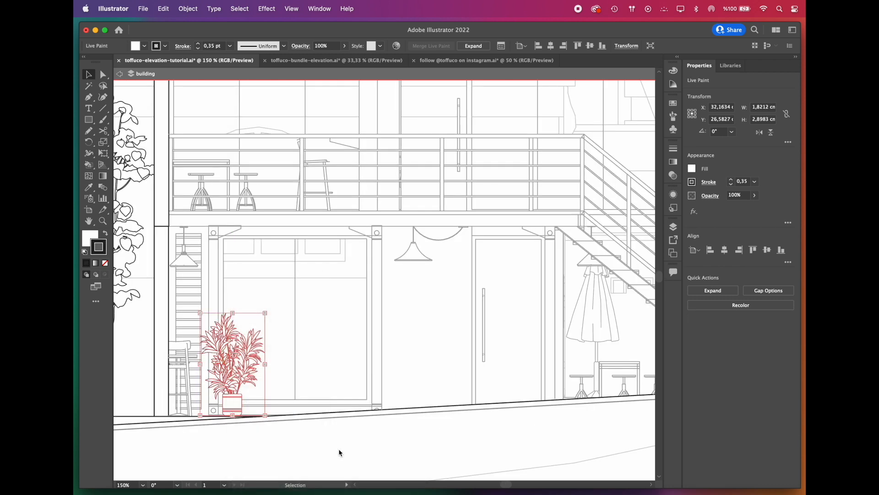
click(508, 320)
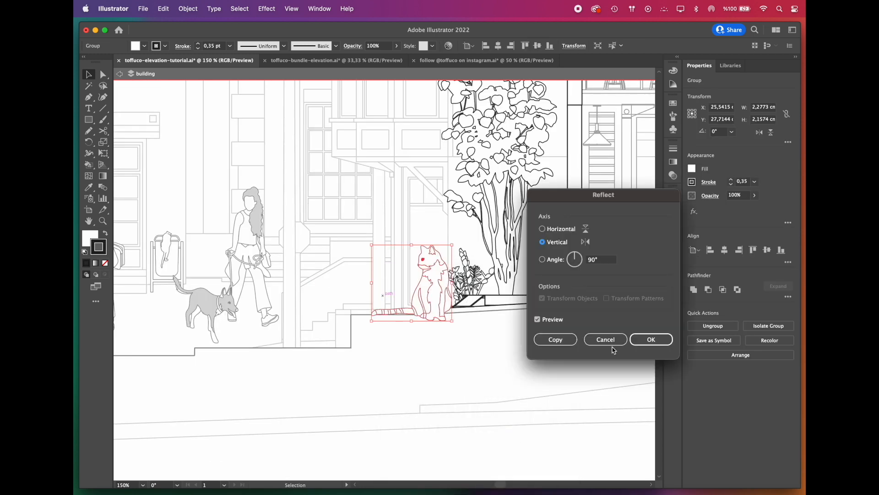
click(651, 339)
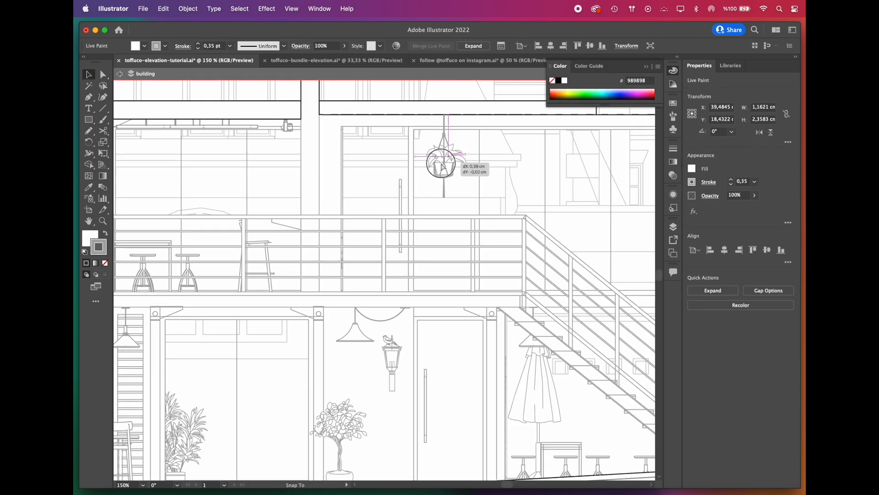
click(334, 60)
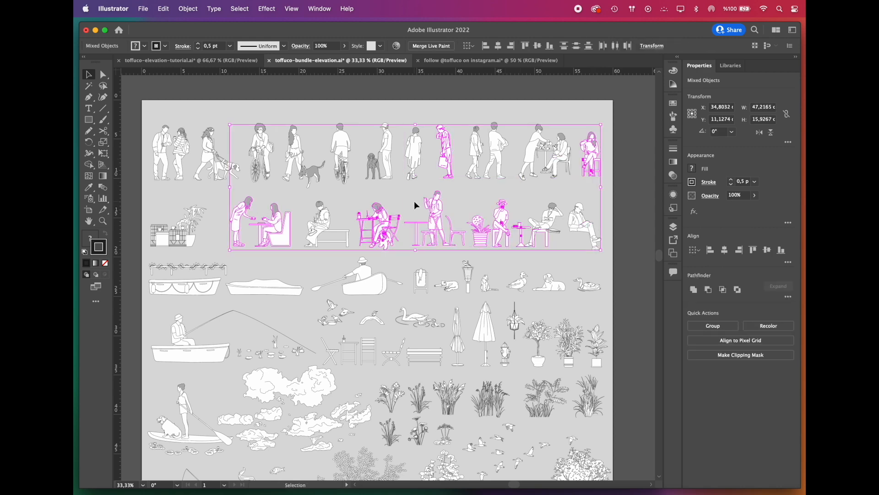
Copy the seated people groups from the bundle file and position them at the café tables.
click(190, 59)
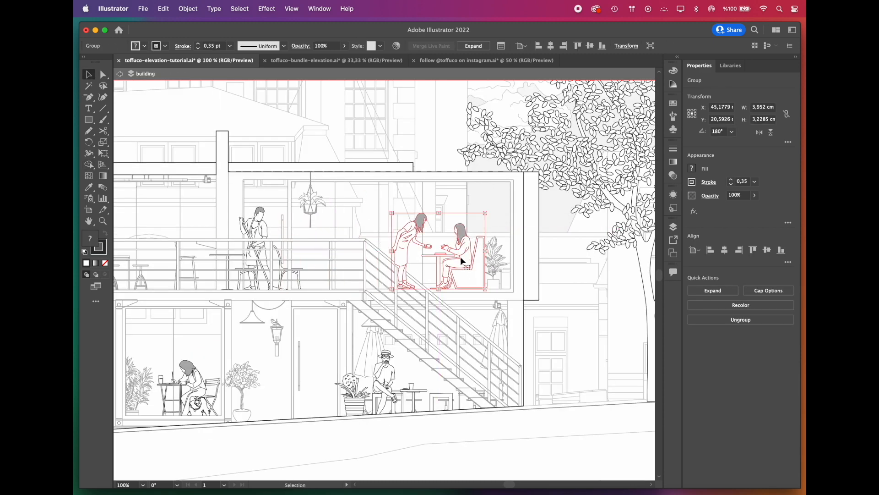
mouse_move(580, 368)
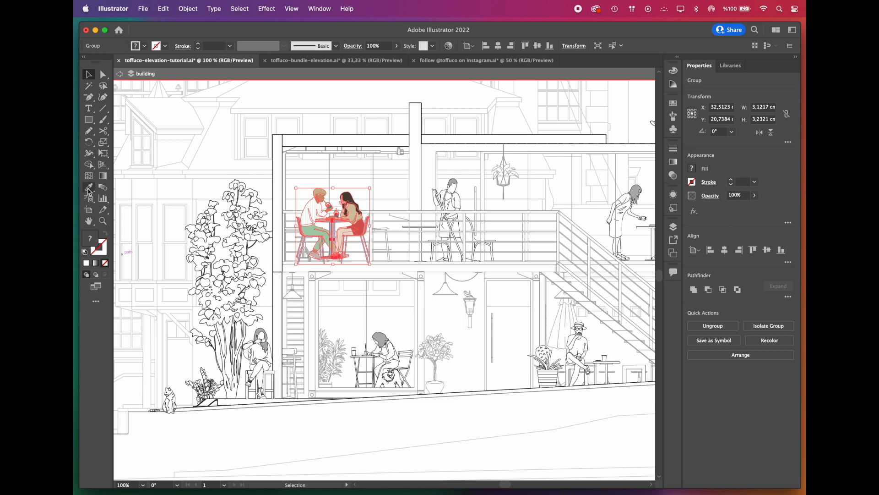
click(88, 187)
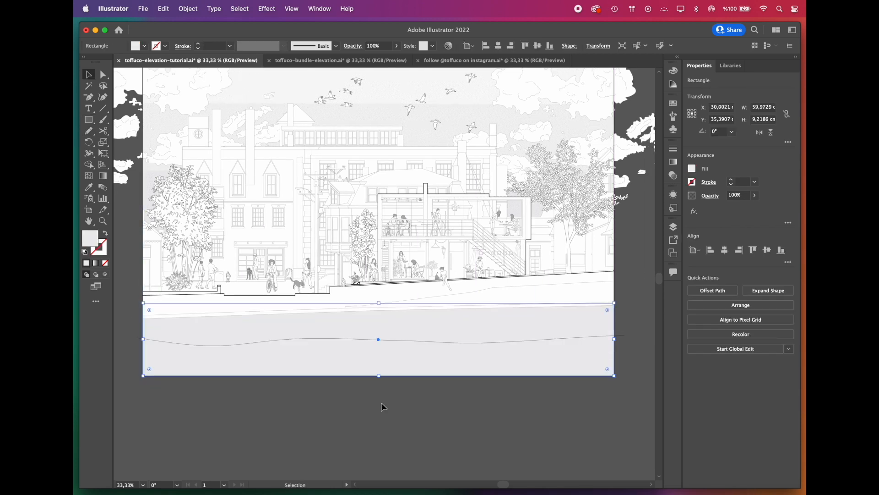
Deselect the river rectangle and select the wavy ground boundary path beneath the sidewalk.
click(330, 339)
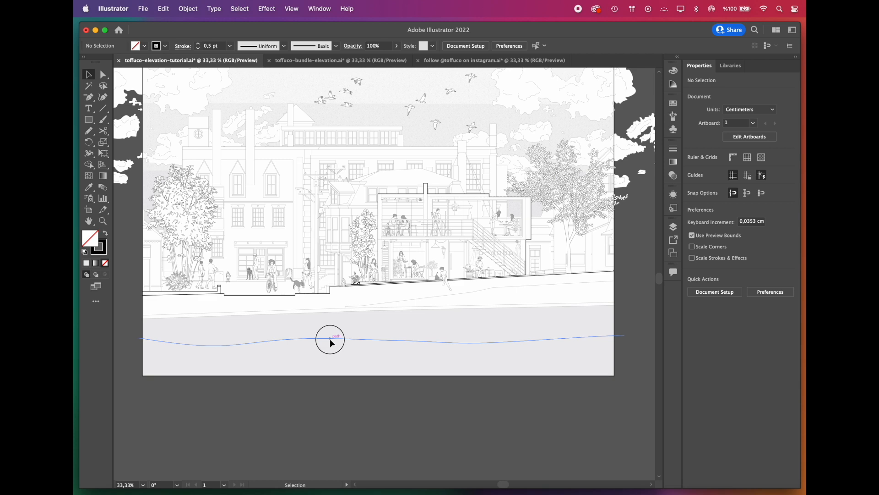
click(330, 340)
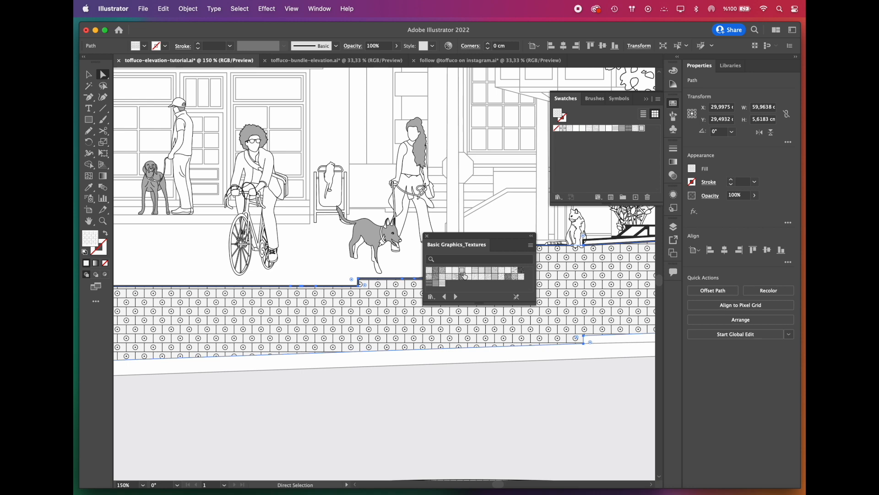
Apply the bricks 2 pattern to the paving strip and thin its tile lines to 0.25 pt.
click(502, 272)
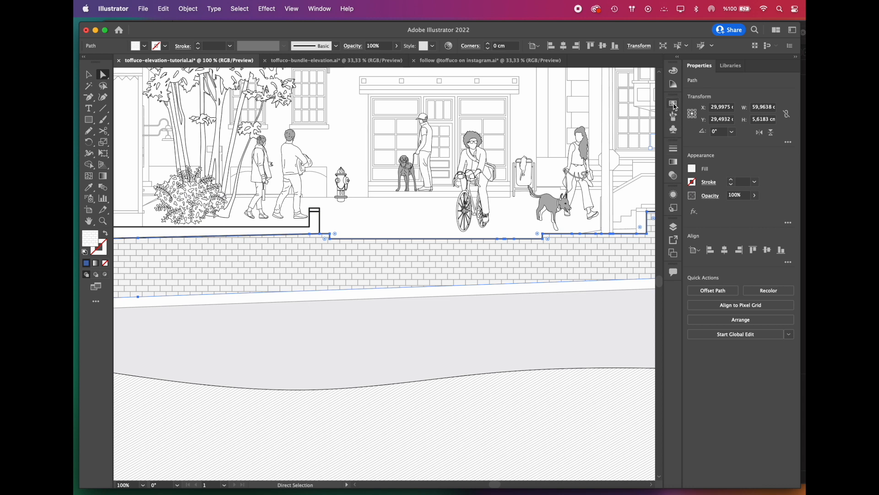
click(674, 103)
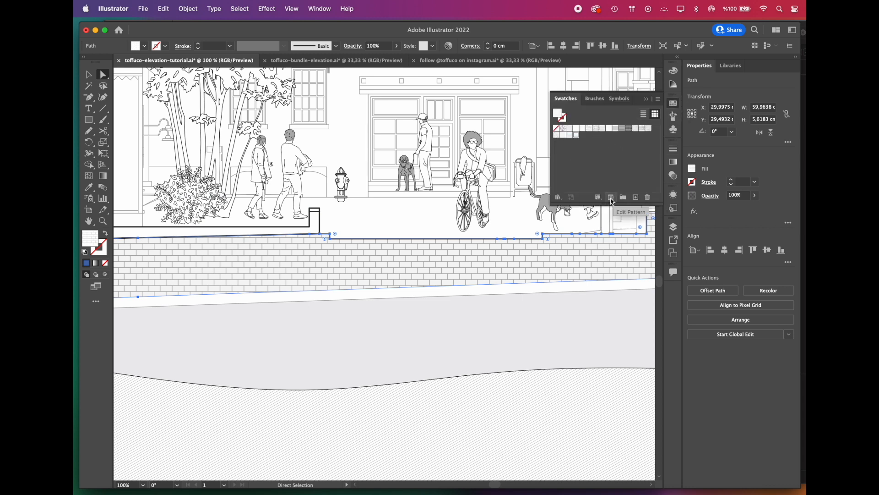
click(610, 197)
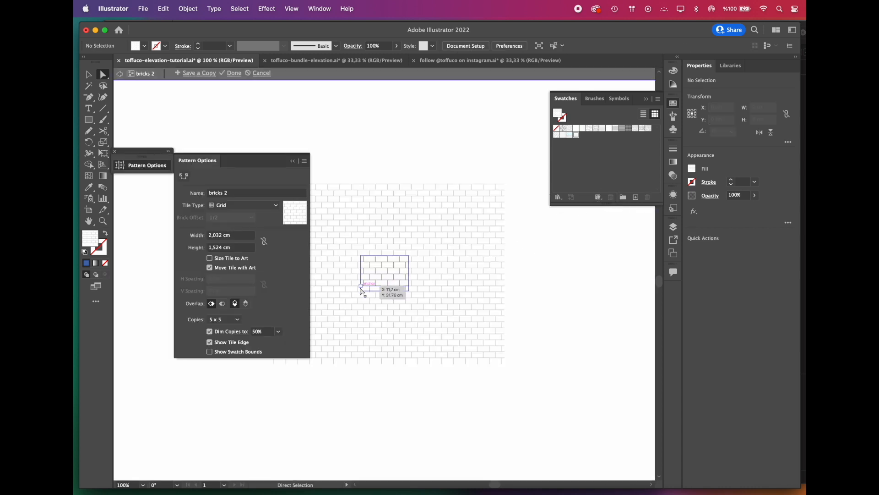
click(754, 181)
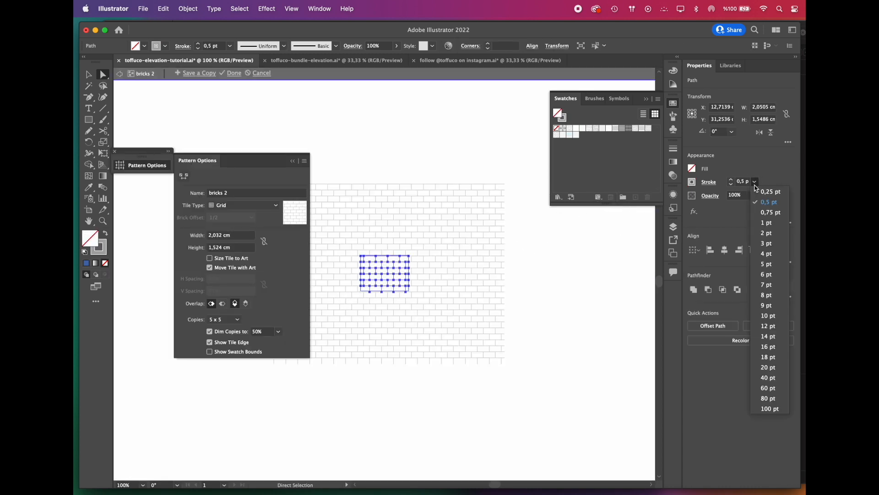
click(771, 192)
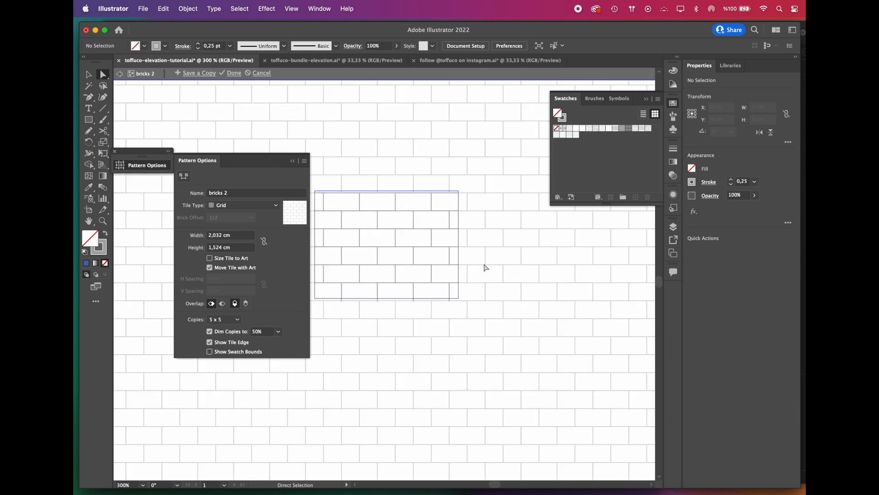
click(386, 244)
text(0,15)
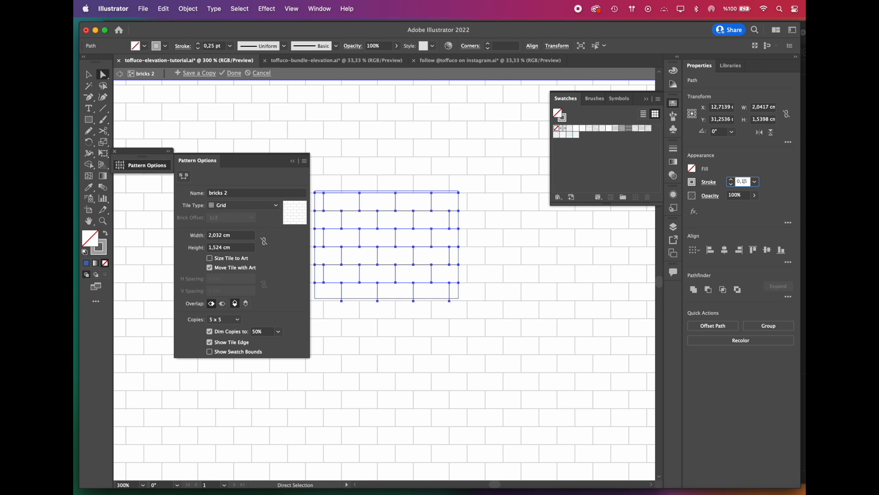
click(234, 72)
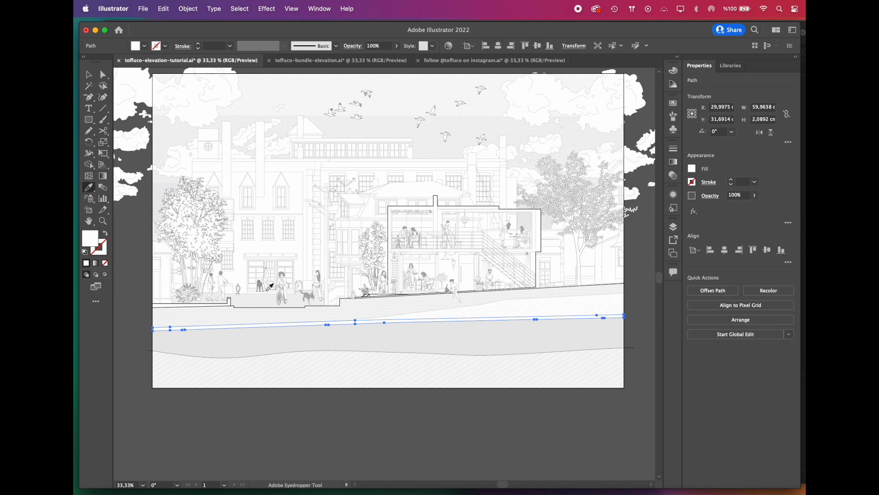
Bring lily pads, reeds, water birds and the paddleboarder from the bundle file into the river.
click(673, 227)
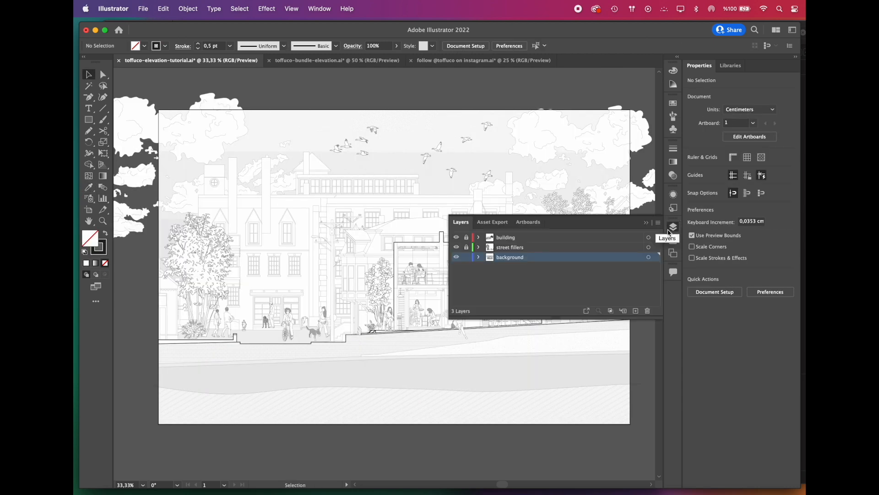
click(623, 311)
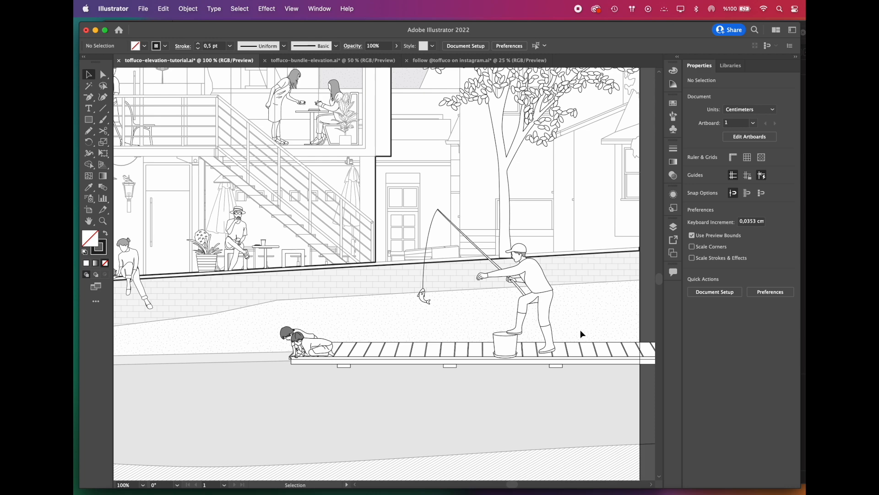
click(316, 60)
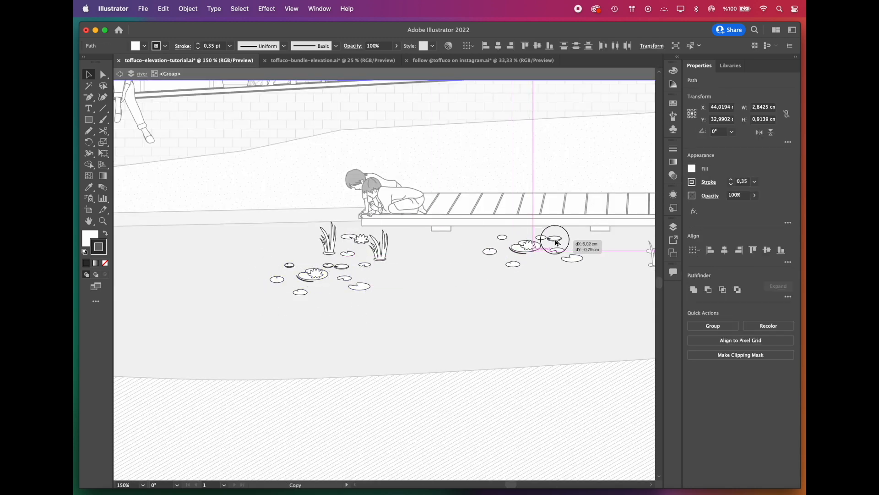
click(329, 60)
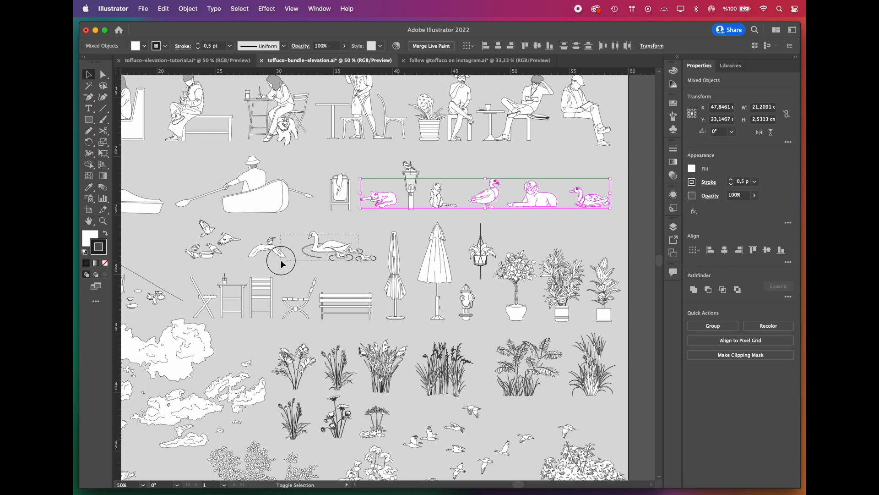
click(187, 60)
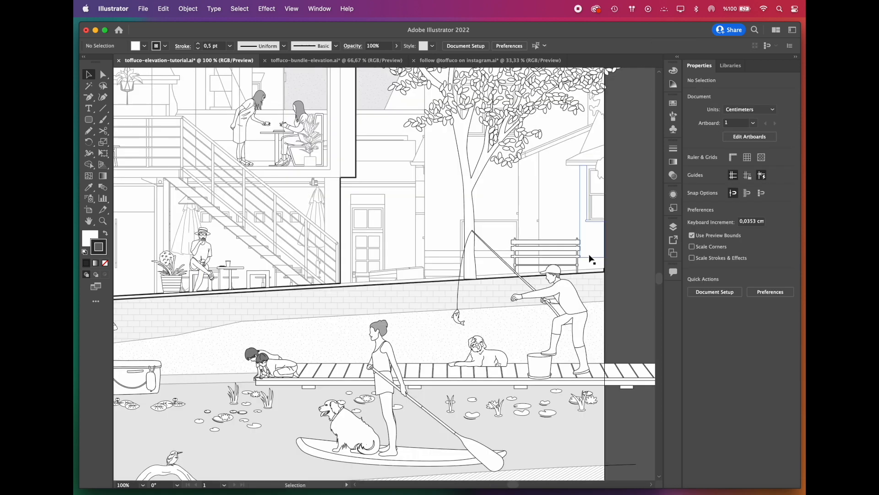
Copy the fish group from the bundle into the underwater band and extend the fishing line.
click(334, 60)
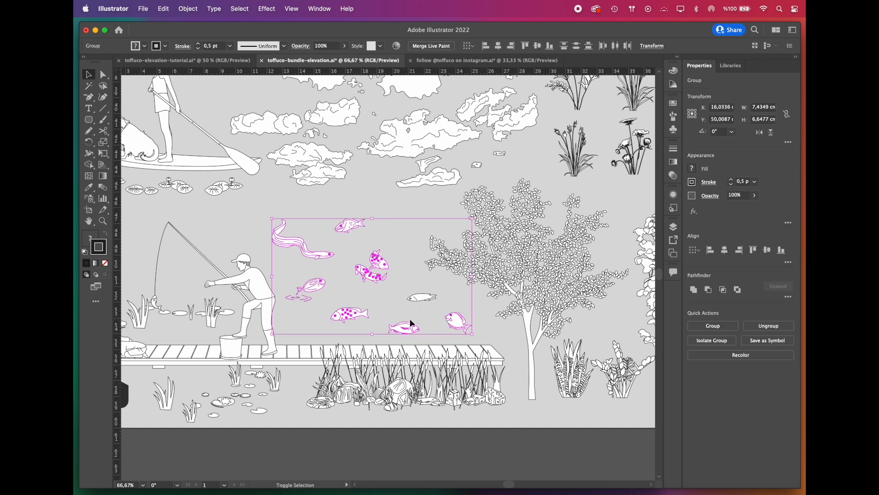
click(185, 60)
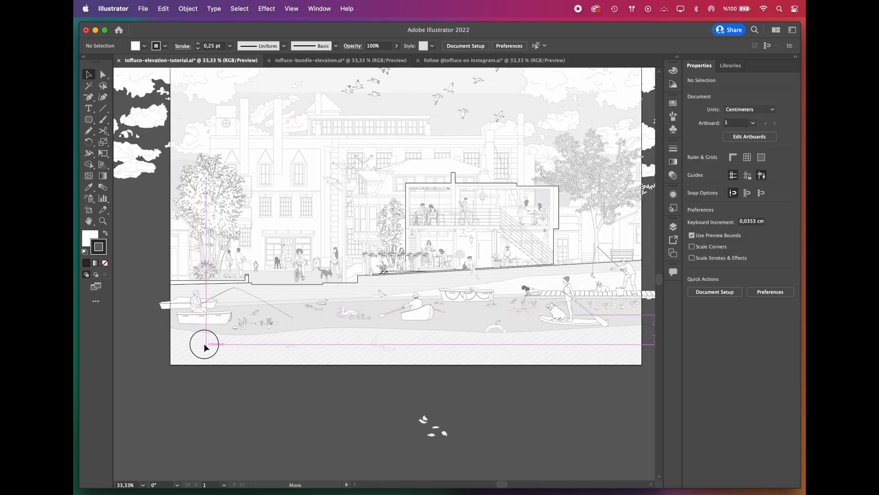
click(541, 335)
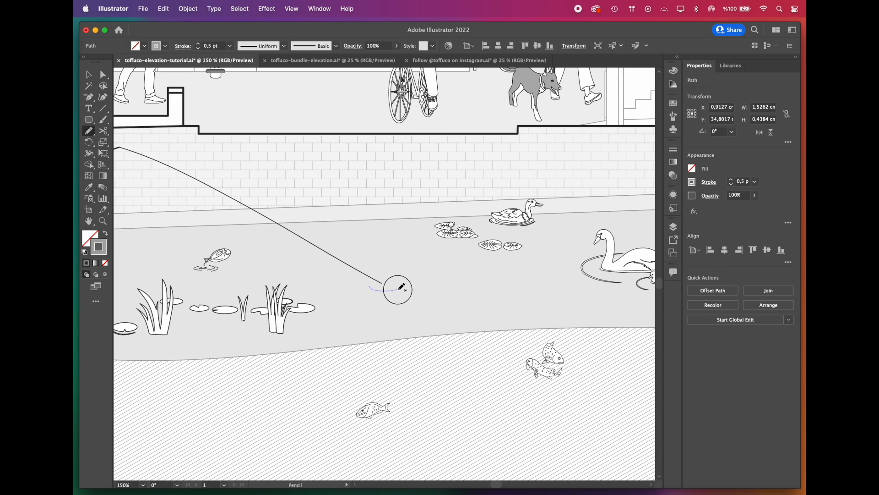
click(332, 60)
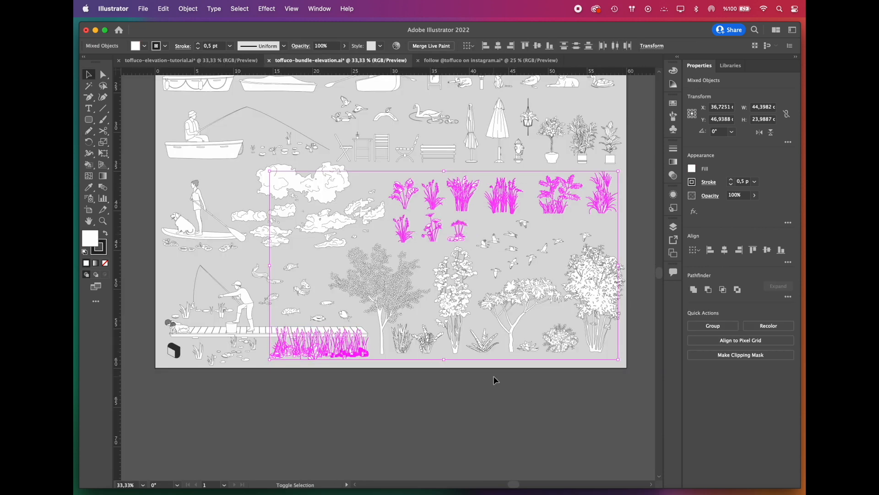
Select the reeds and grasses group in the bundle file for copying.
click(185, 60)
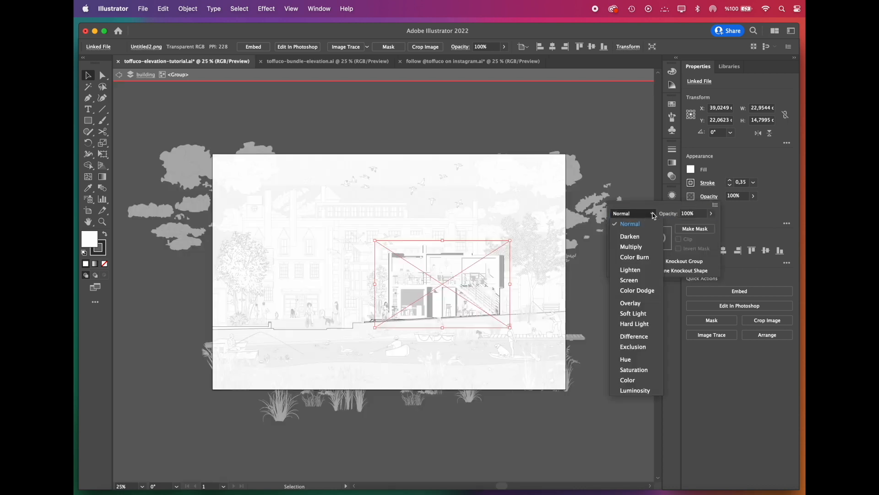
mouse_move(629, 280)
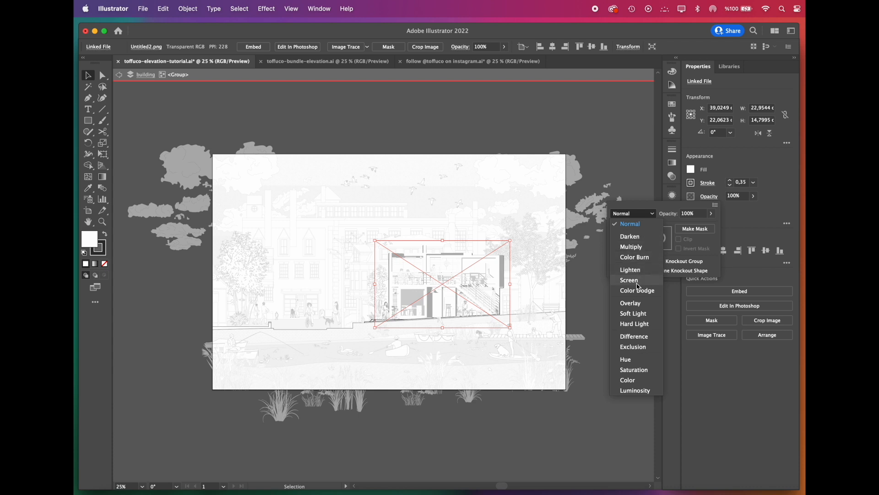
mouse_move(634, 359)
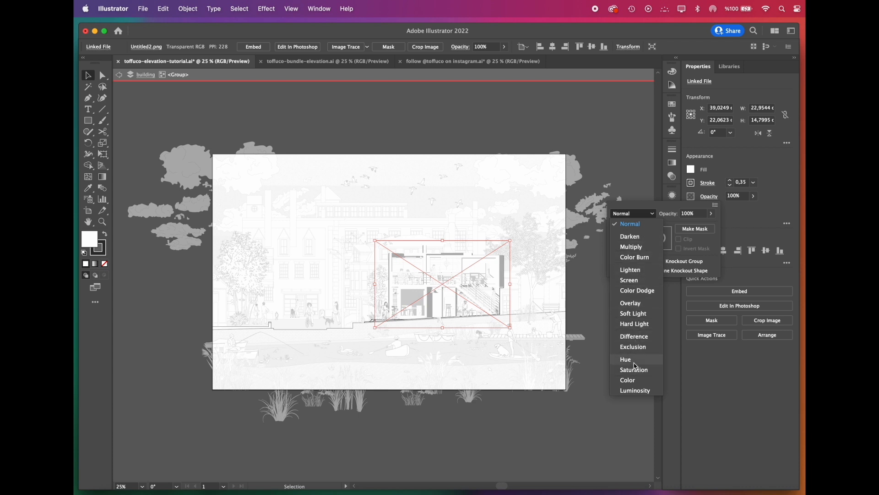
Choose a blending mode for the linked Untitled2.png image in the Transparency panel.
click(626, 359)
text(60)
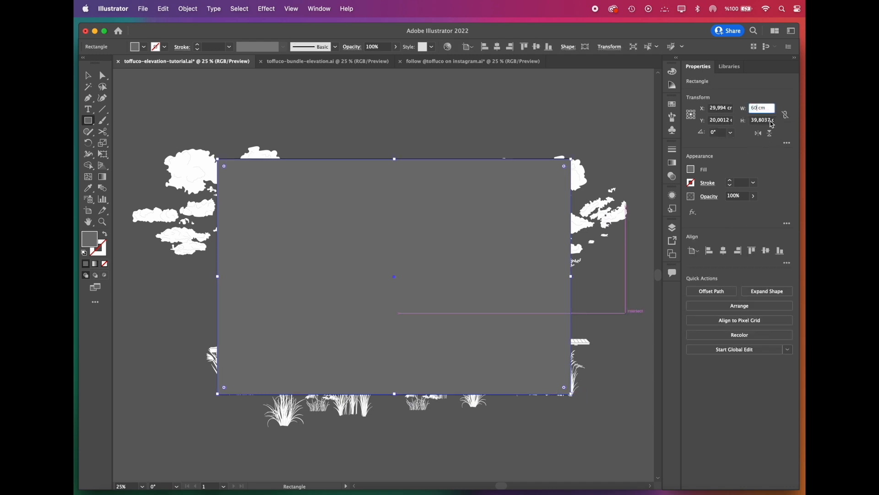
Apply the rectangle's 60 cm width and make it a clipping mask over all artwork.
key(Return)
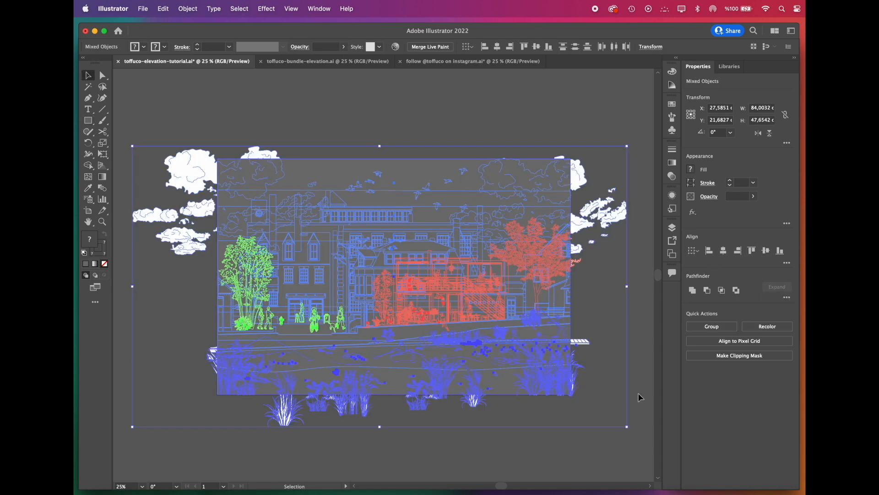
mouse_move(739, 355)
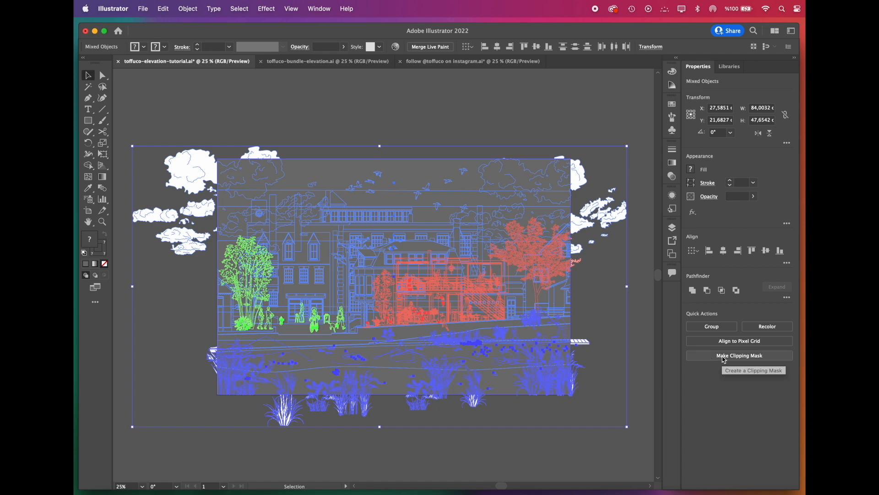
click(492, 429)
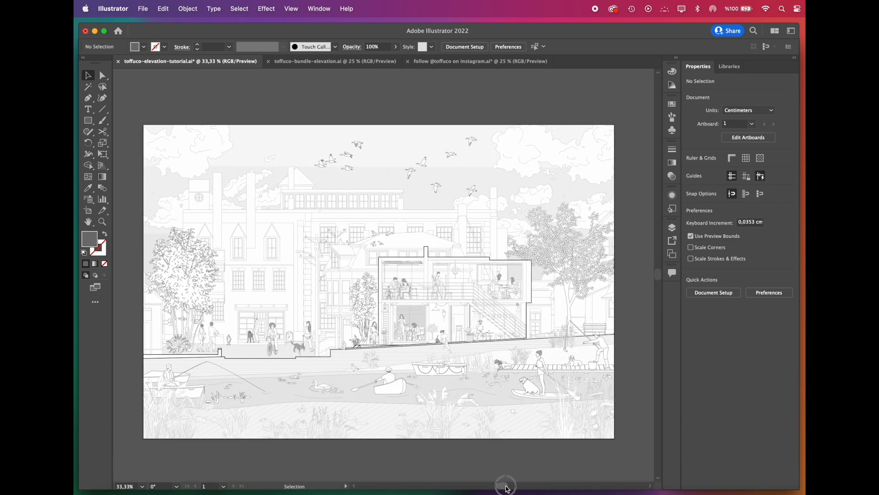
Export the artboard as a JPEG (jpg) file with Use Artboards enabled.
click(142, 9)
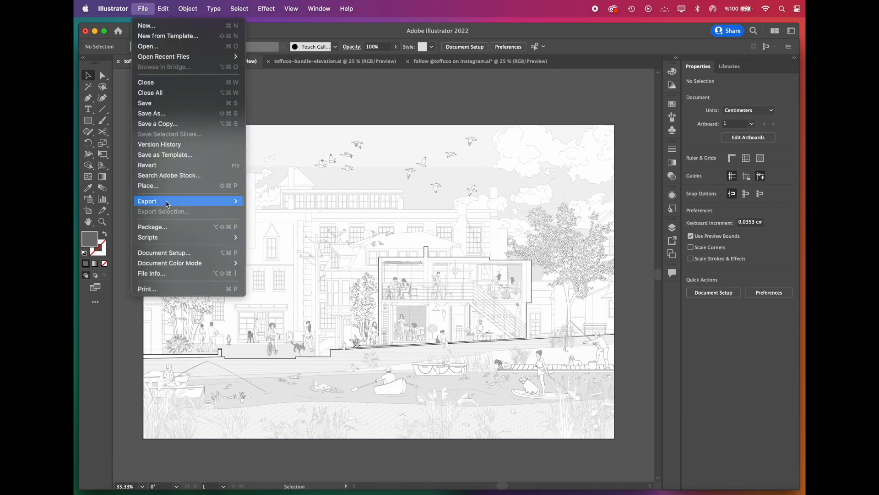
click(147, 200)
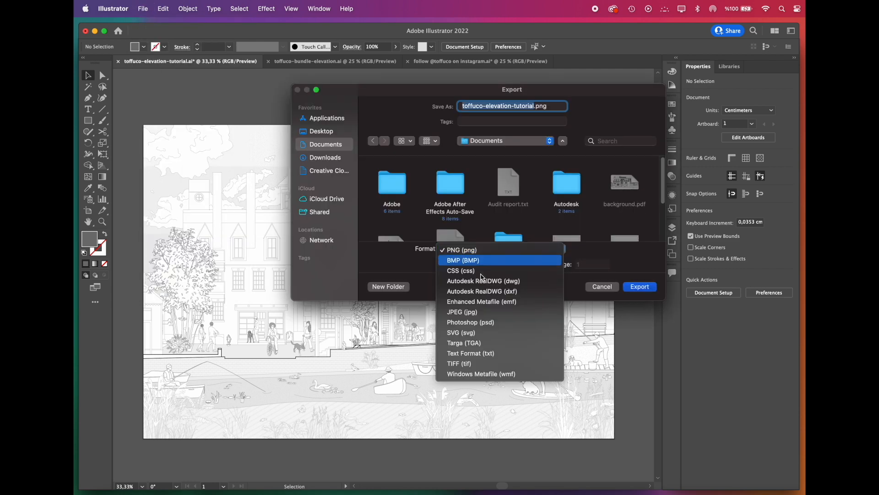
click(462, 312)
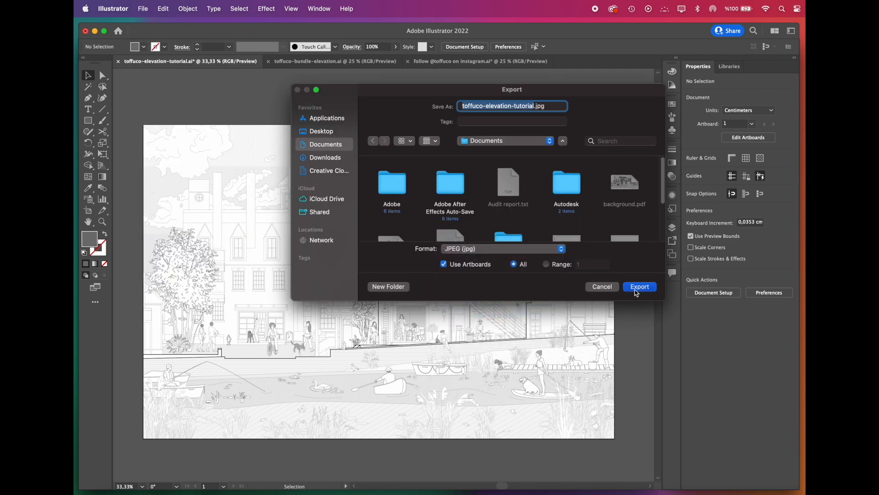
click(639, 287)
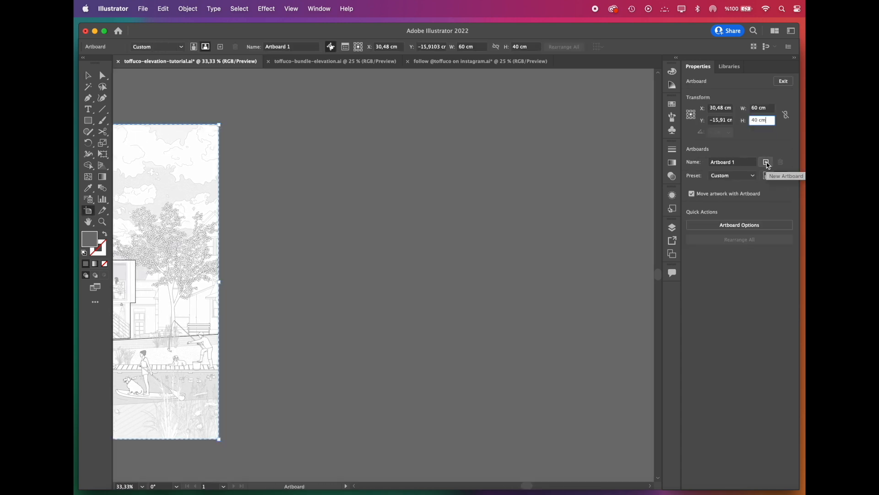
Create a new artboard with the Artboard tool and scroll over to view it.
click(766, 162)
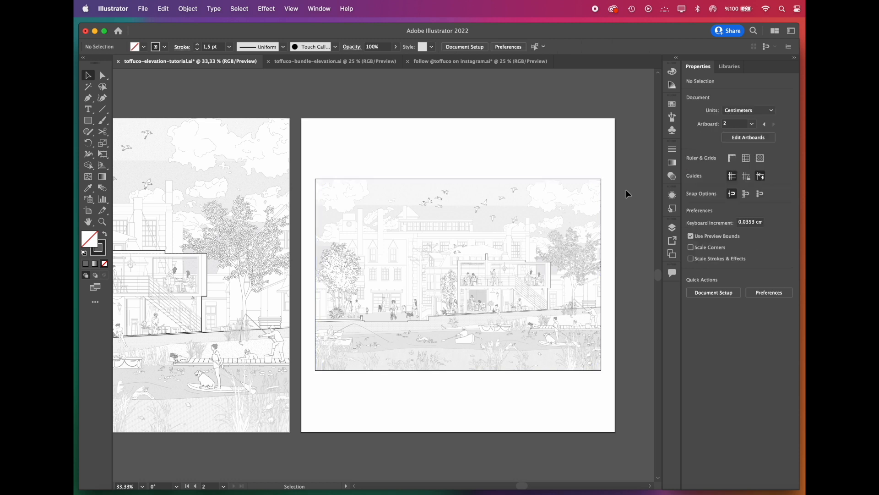
mouse_move(617, 393)
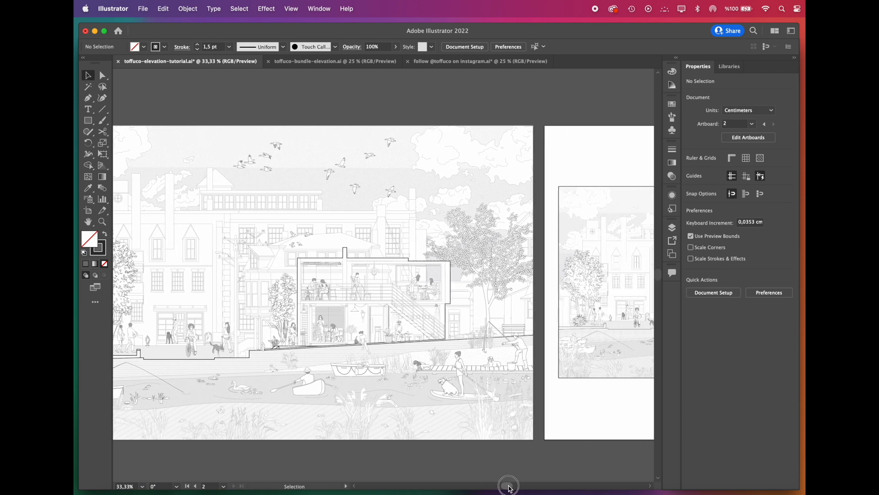
scroll(left, 3)
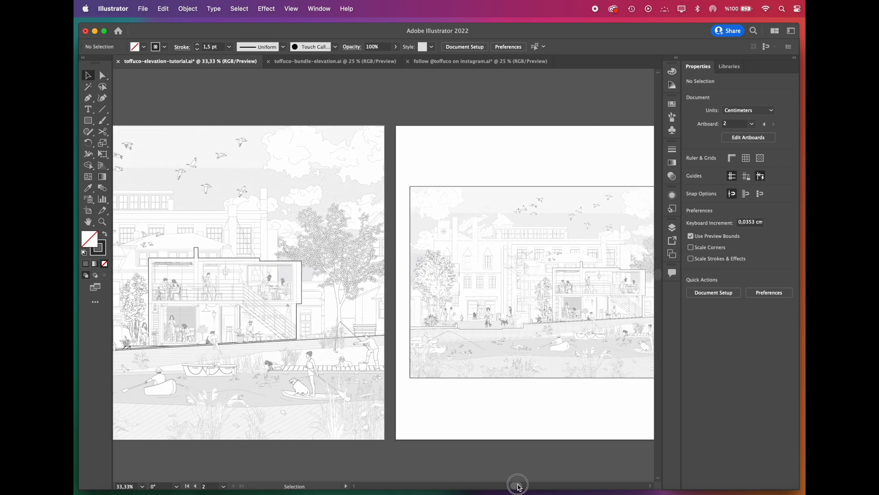